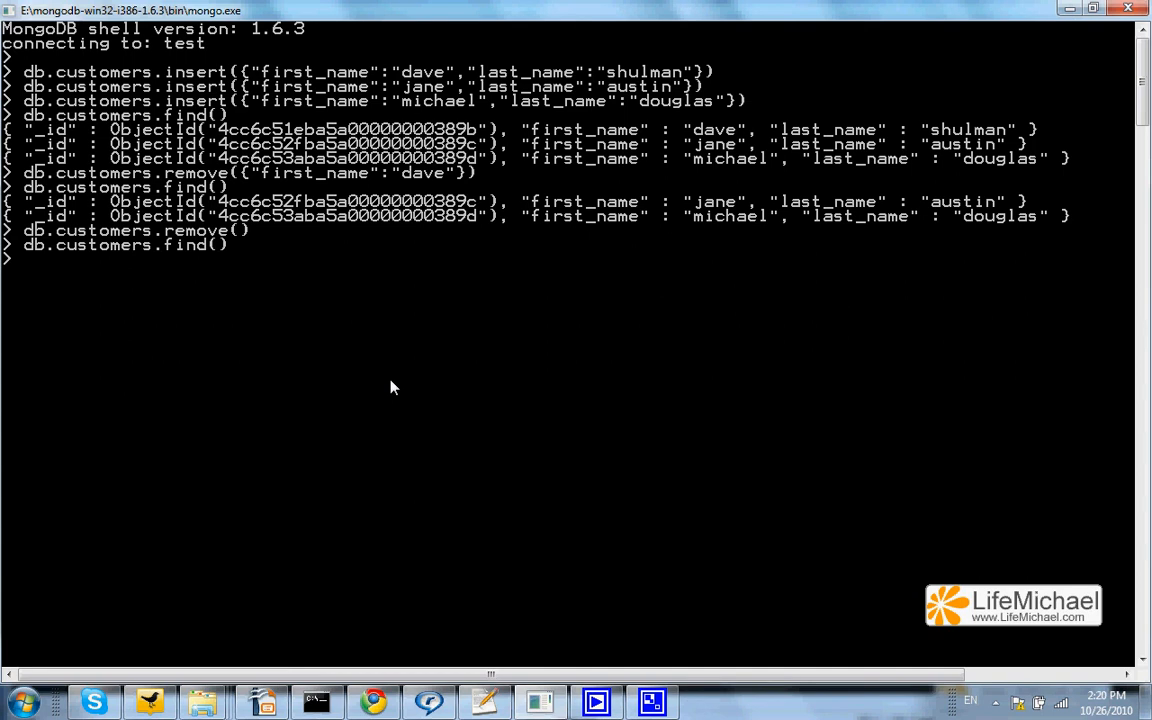
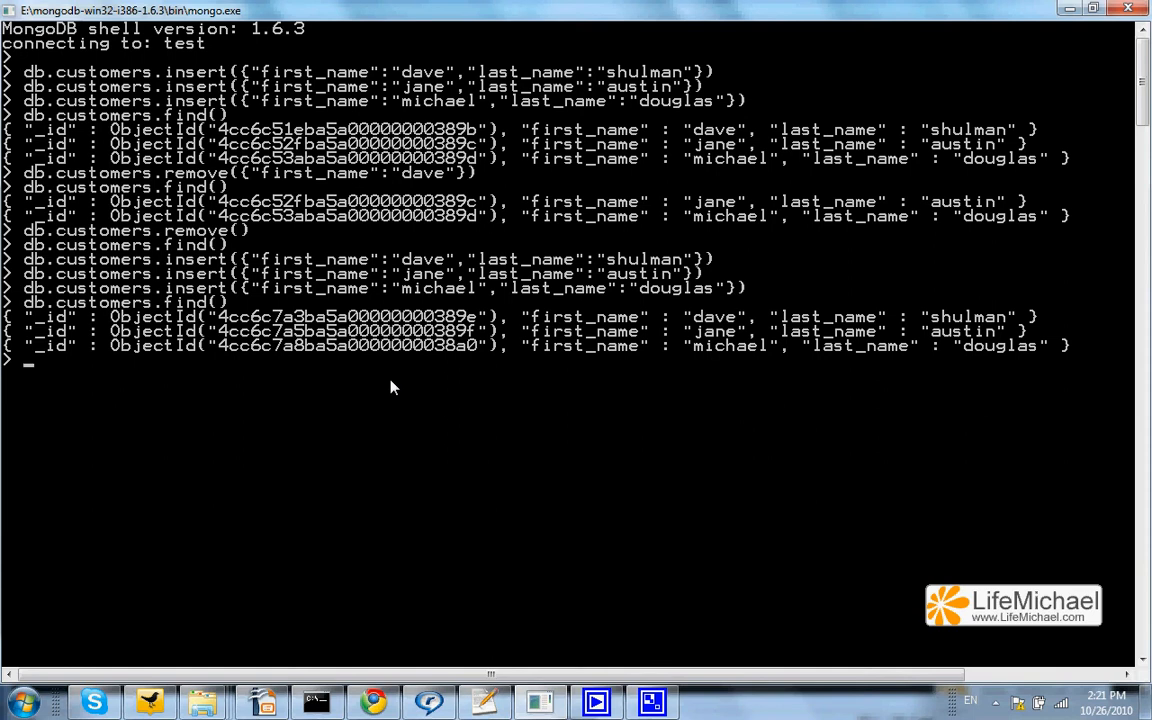
Assign db.customers.findOne({"first_name":"dave"}) to the variable dave_document.
type("var")
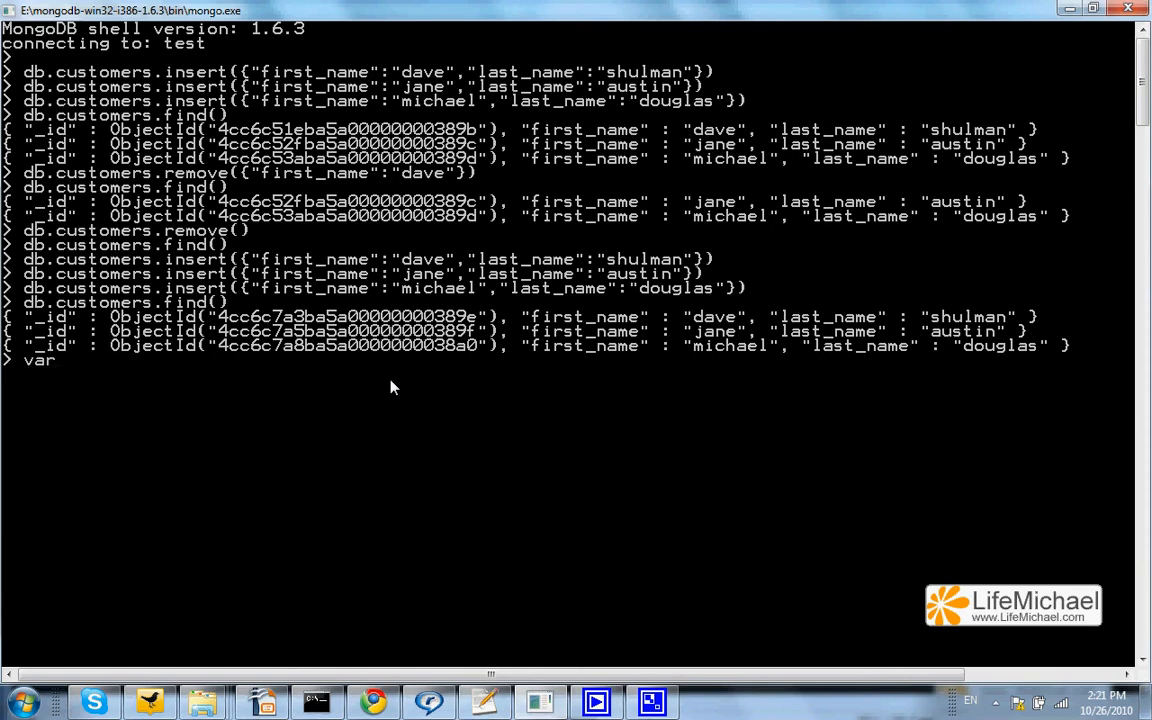
type("dave_d")
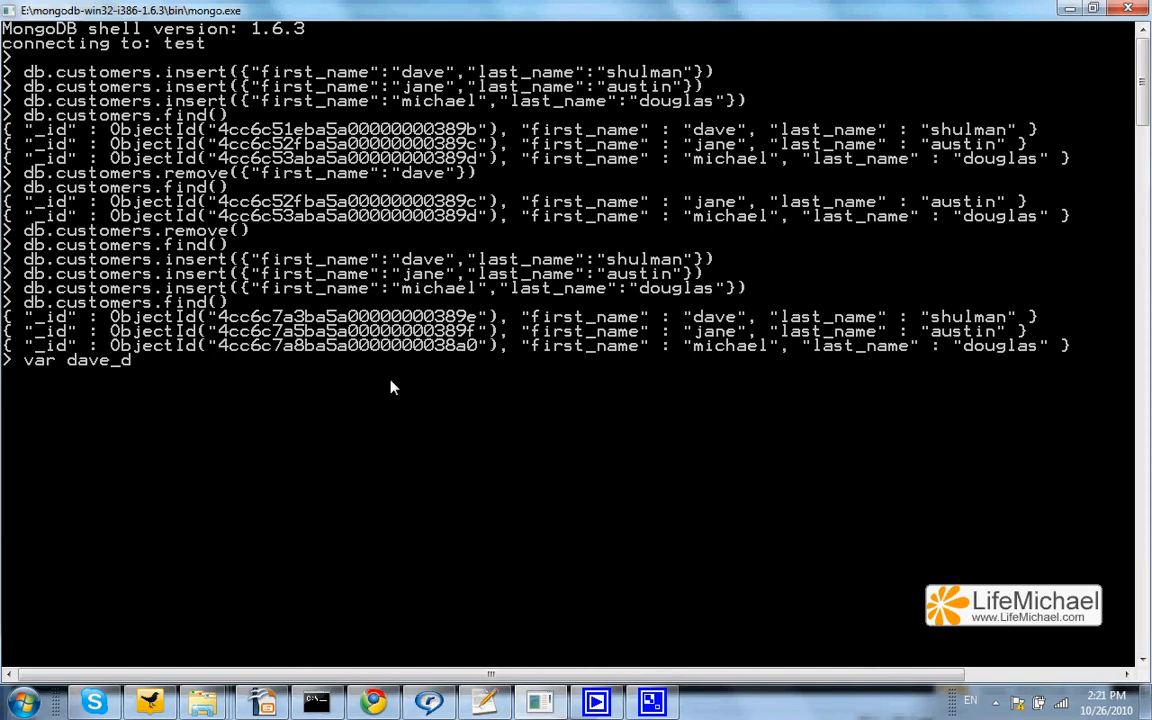
type("ocument")
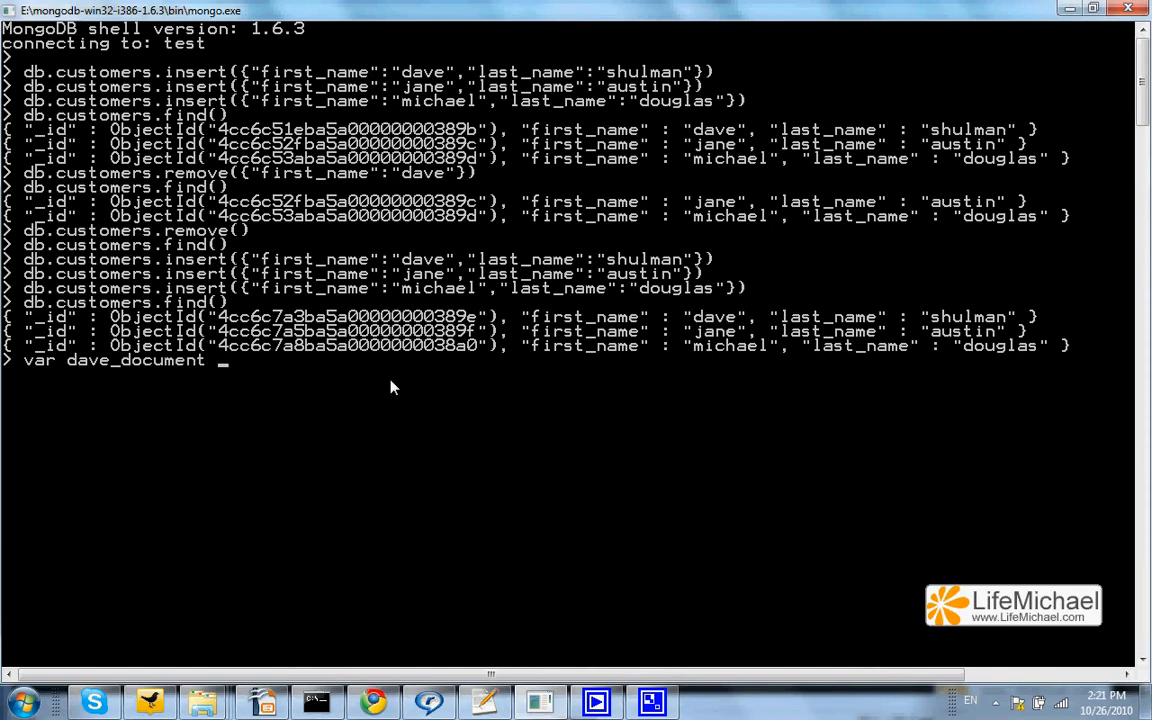
type("= d")
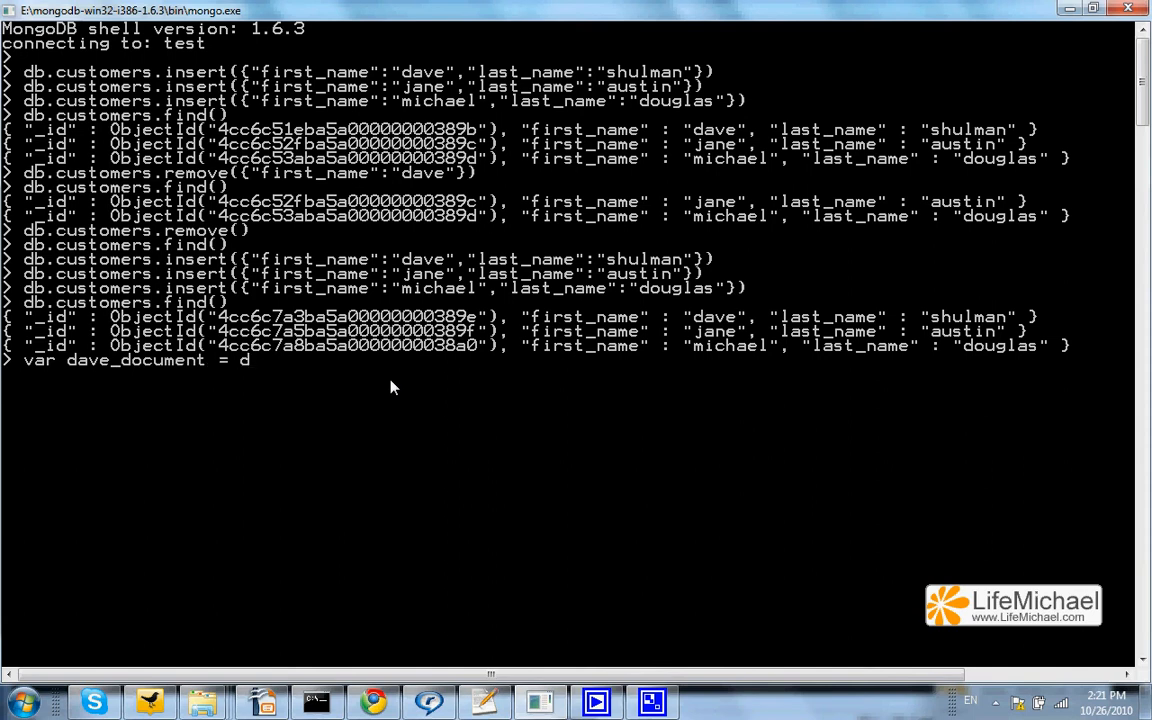
type("b.")
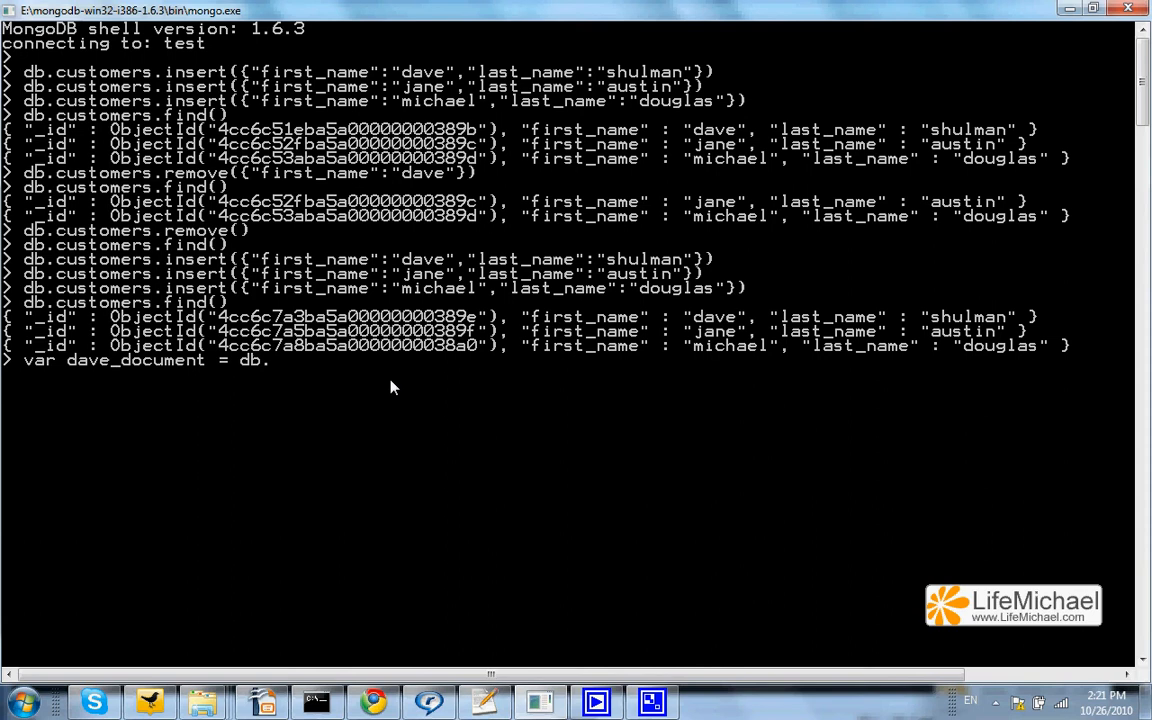
type("custome")
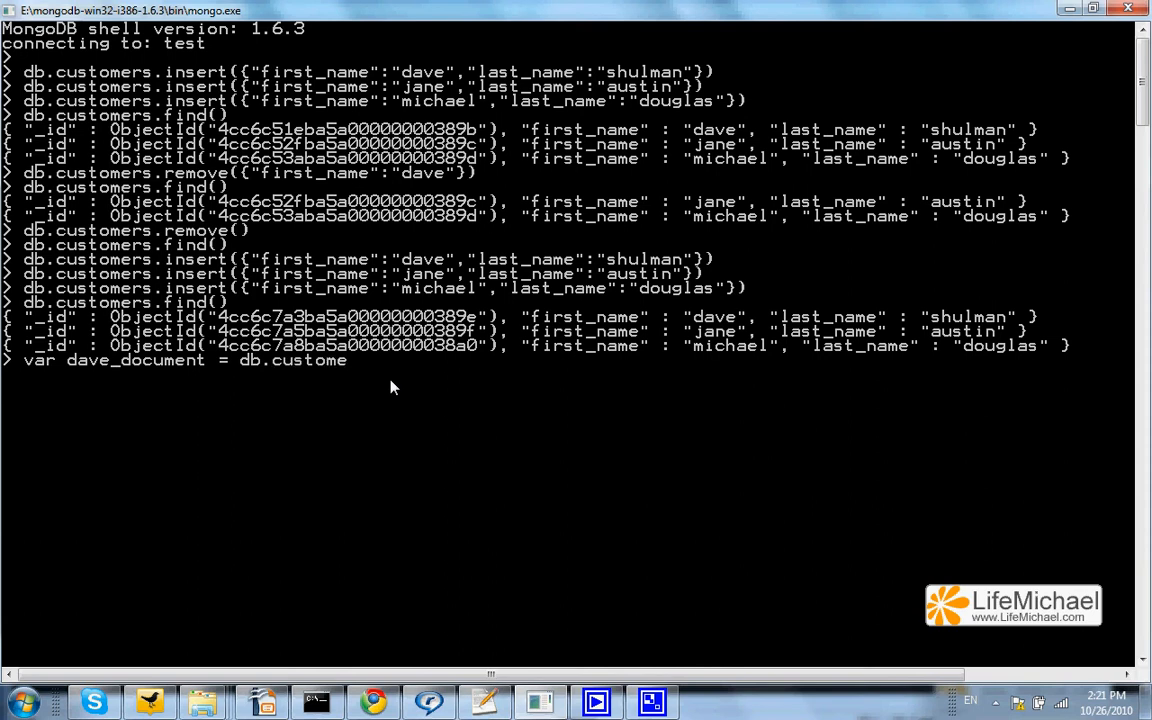
type("rs.")
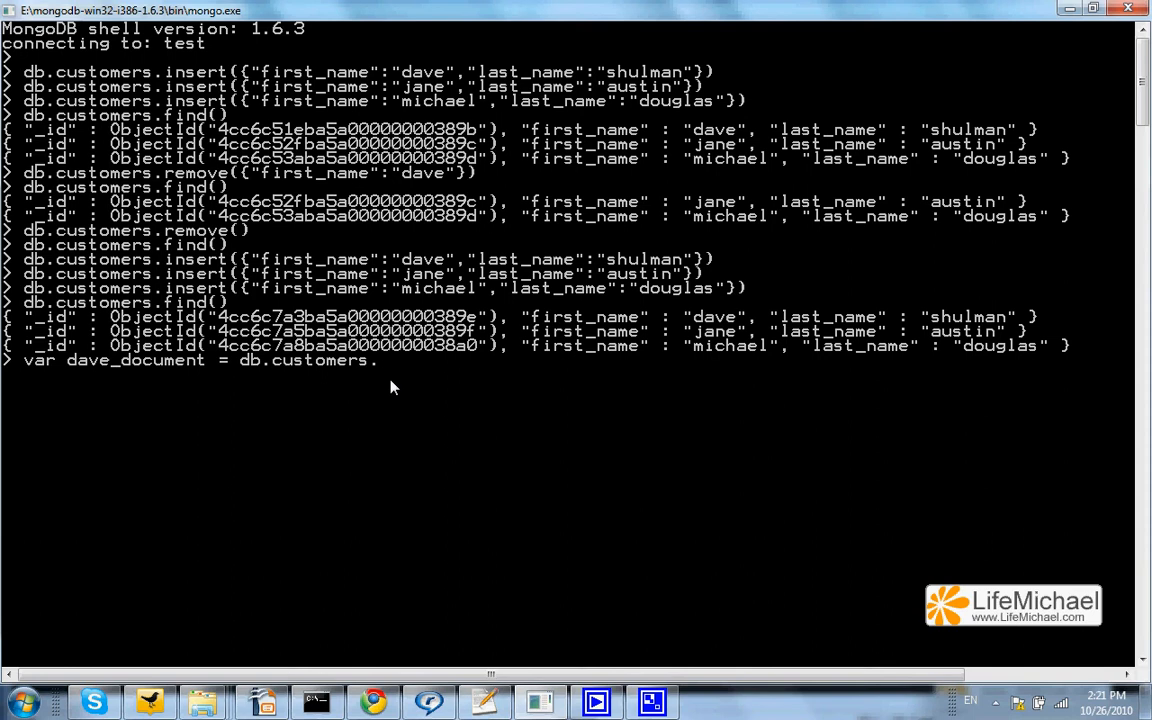
type("find(")
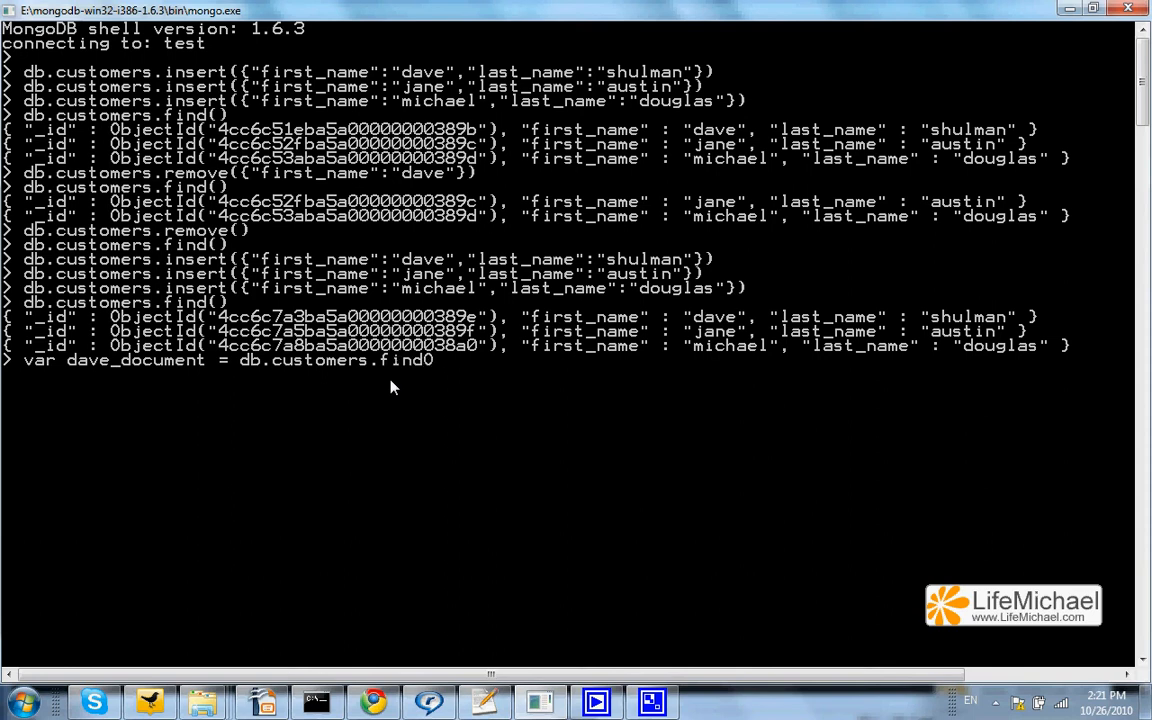
type("ne(")
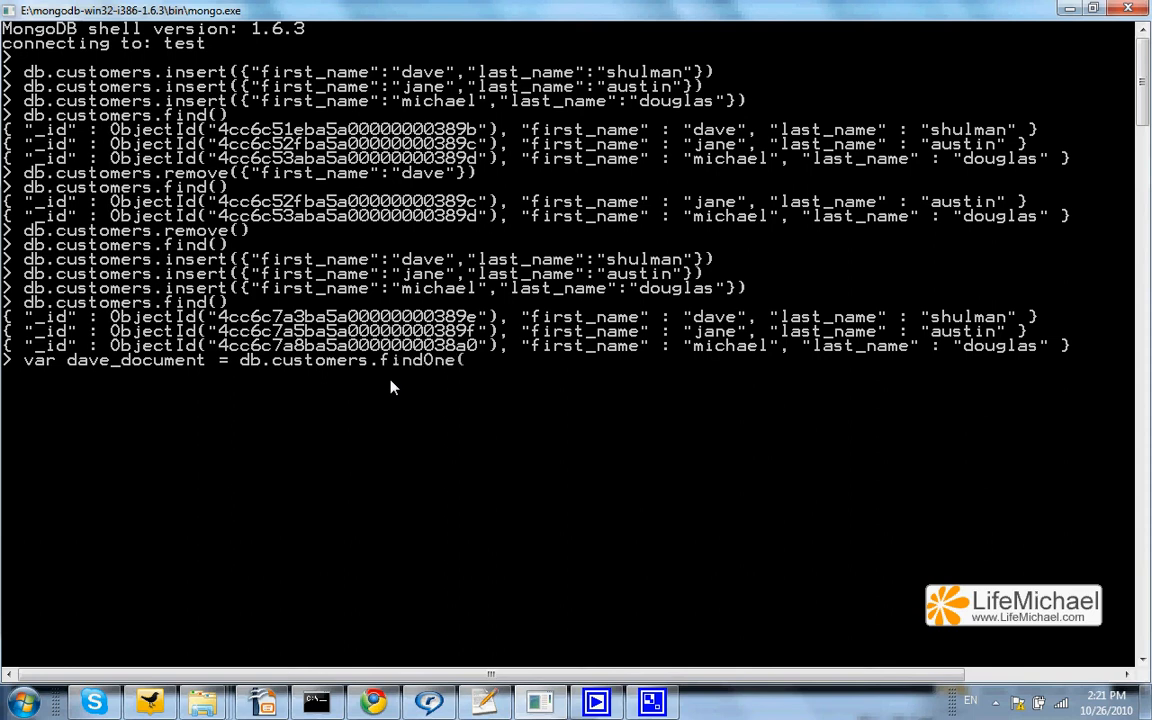
type("({\"first_name")
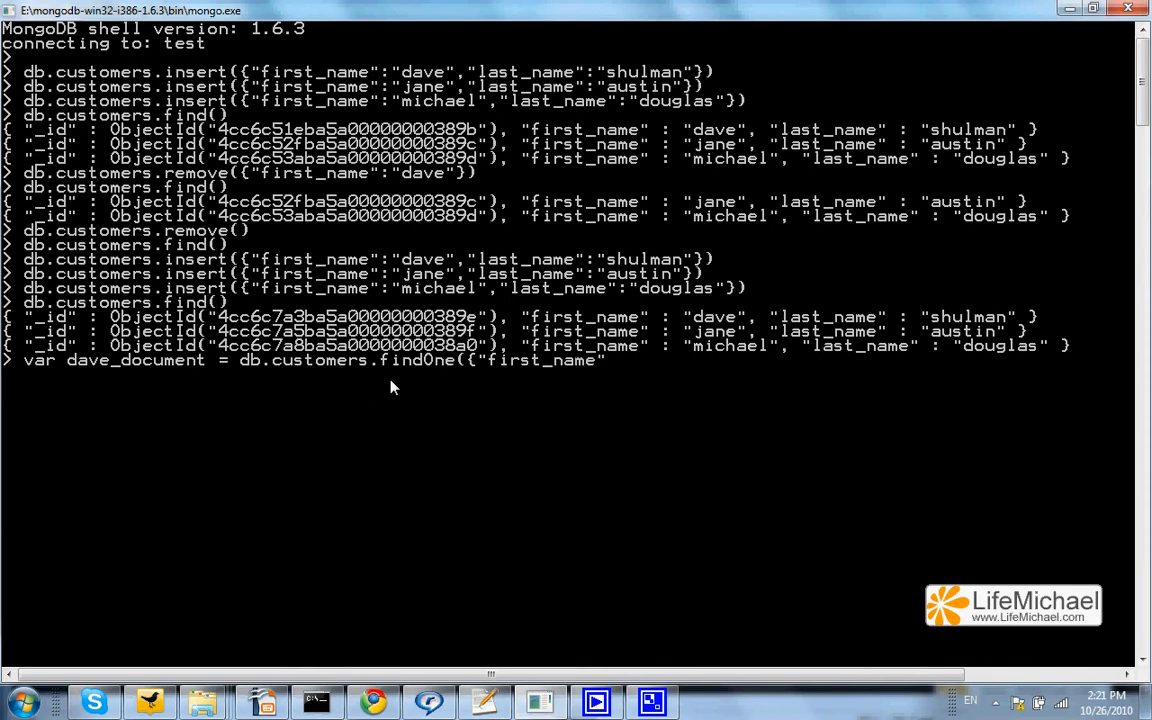
type(":\"dave\"")
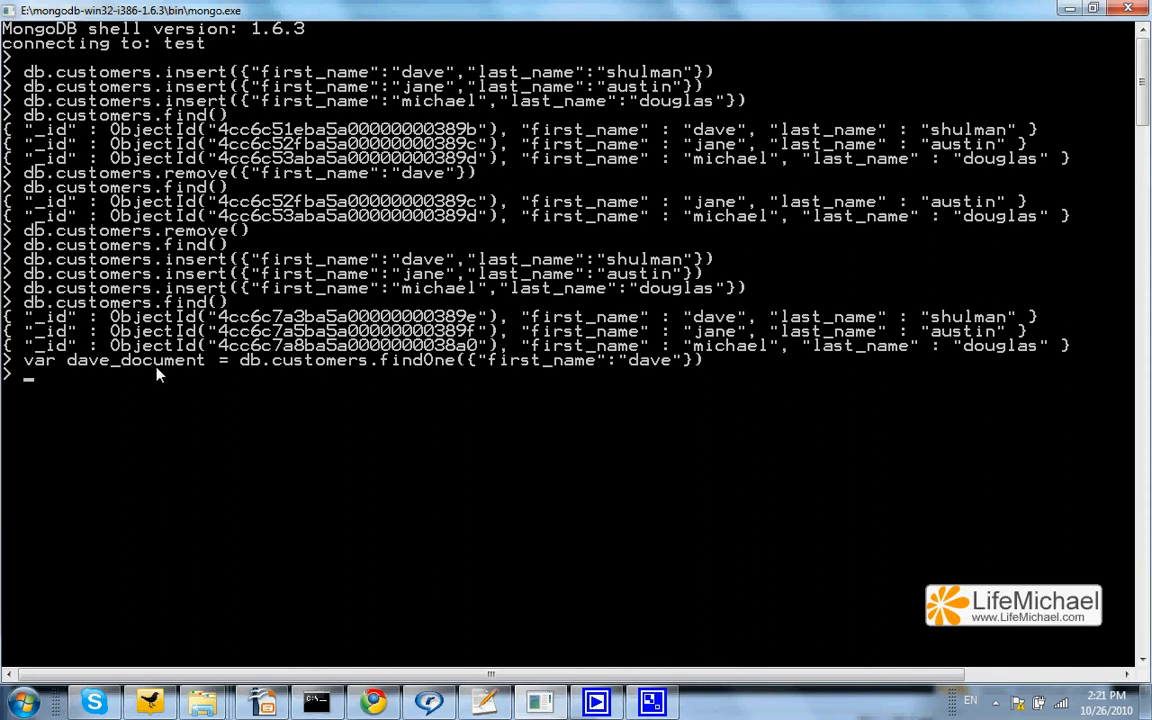
mouse_move(190, 375)
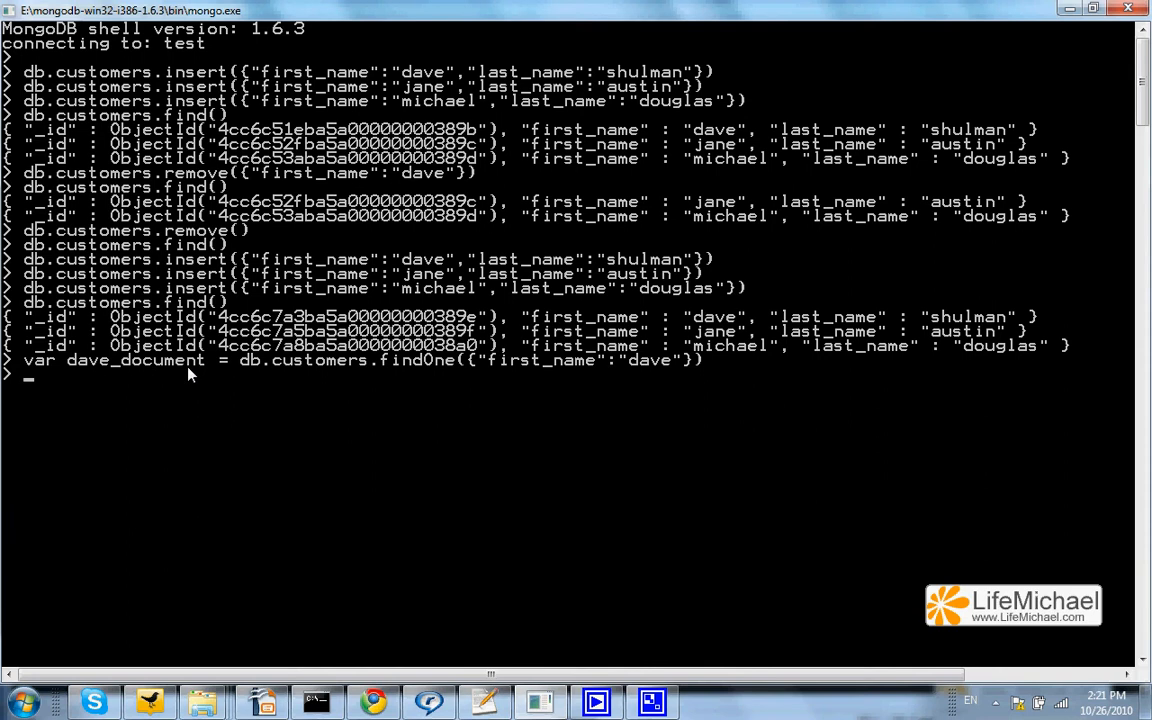
mouse_move(232, 436)
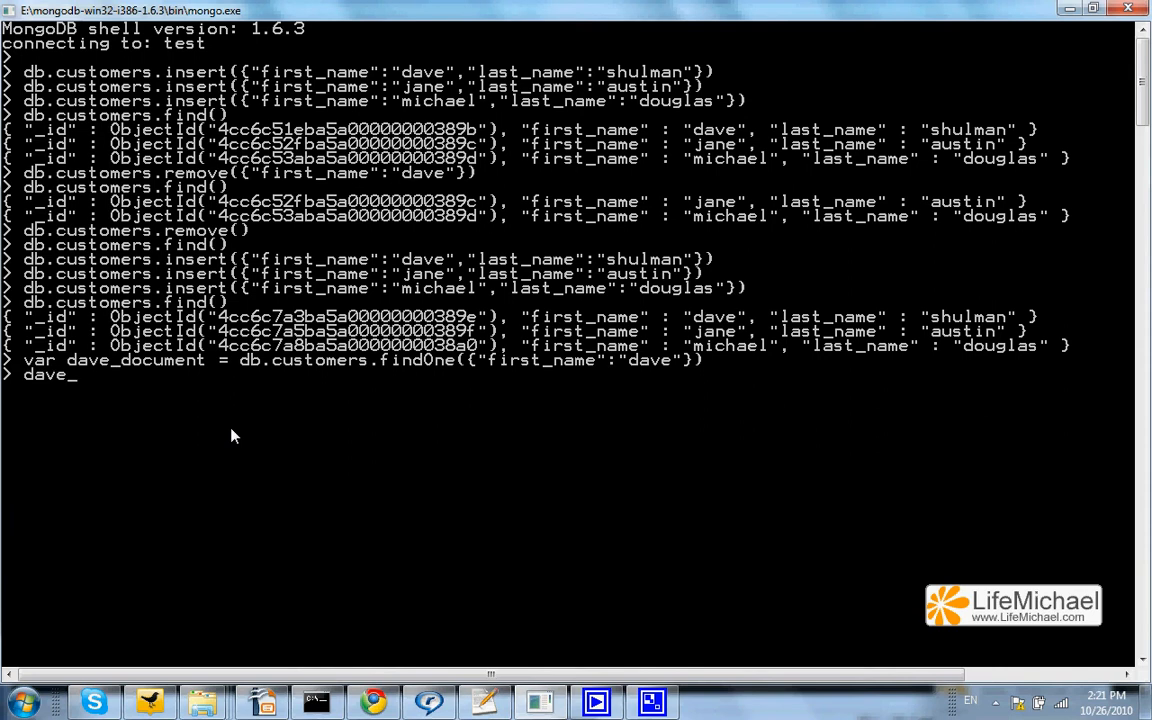
Start the dave_document.friends assignment and erase a mistaken start to its value.
type("document")
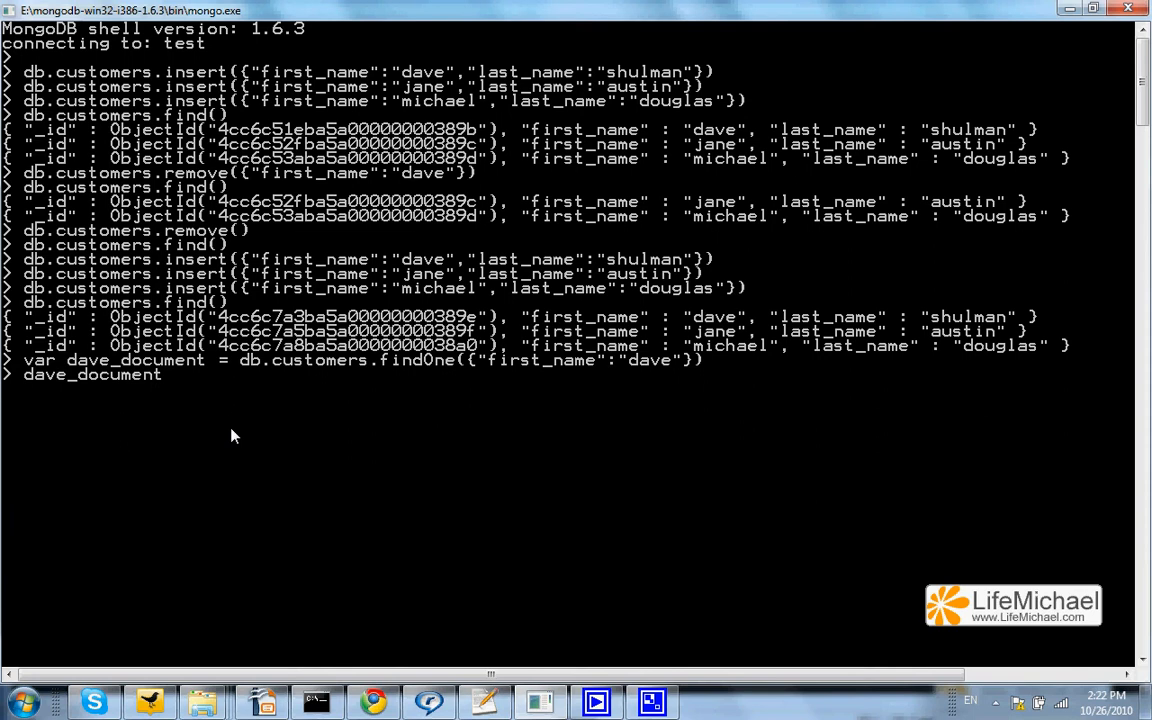
type(".")
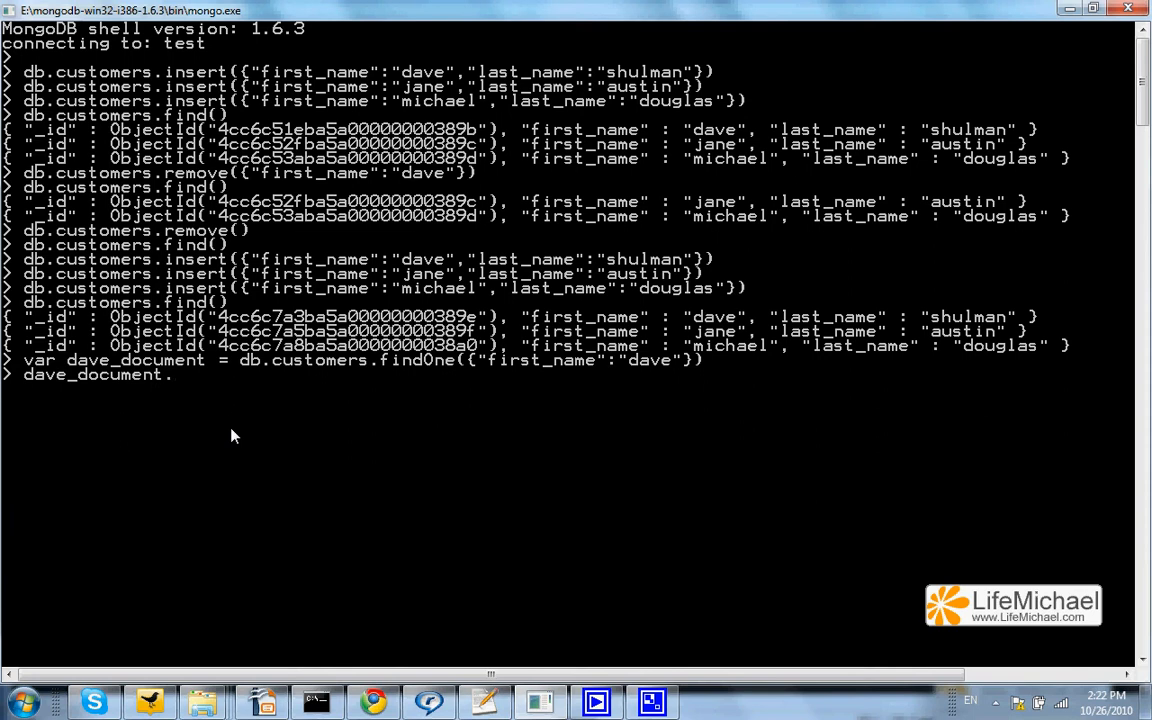
type("f")
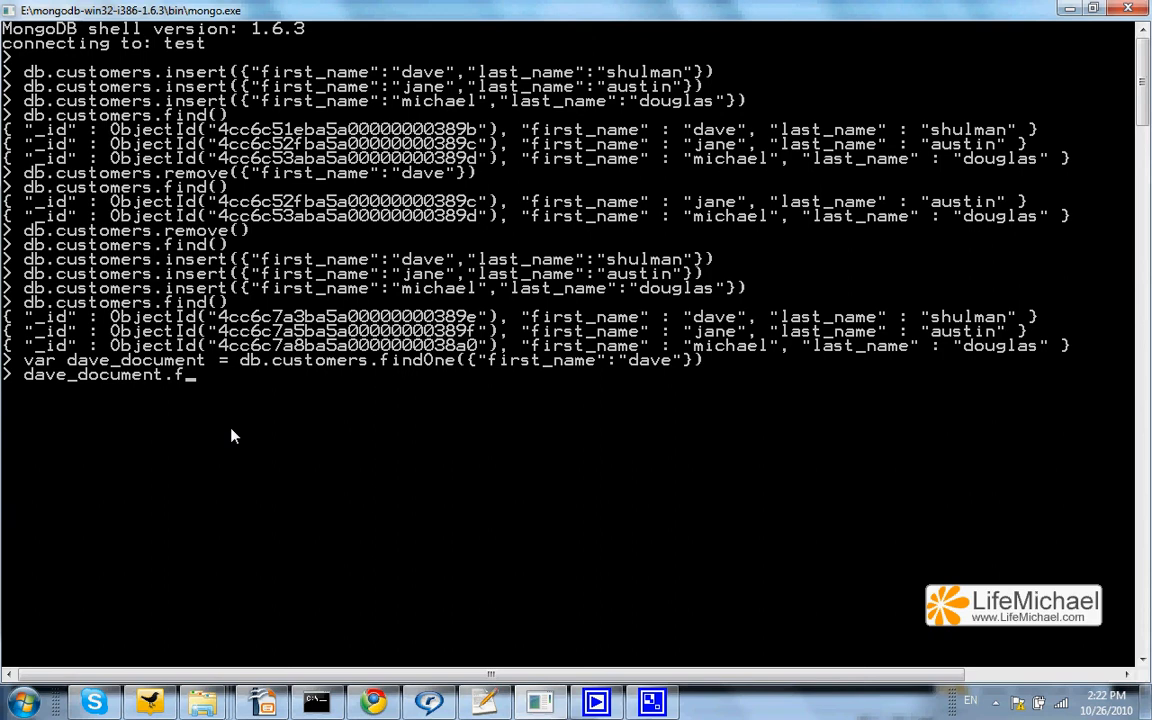
type("riends")
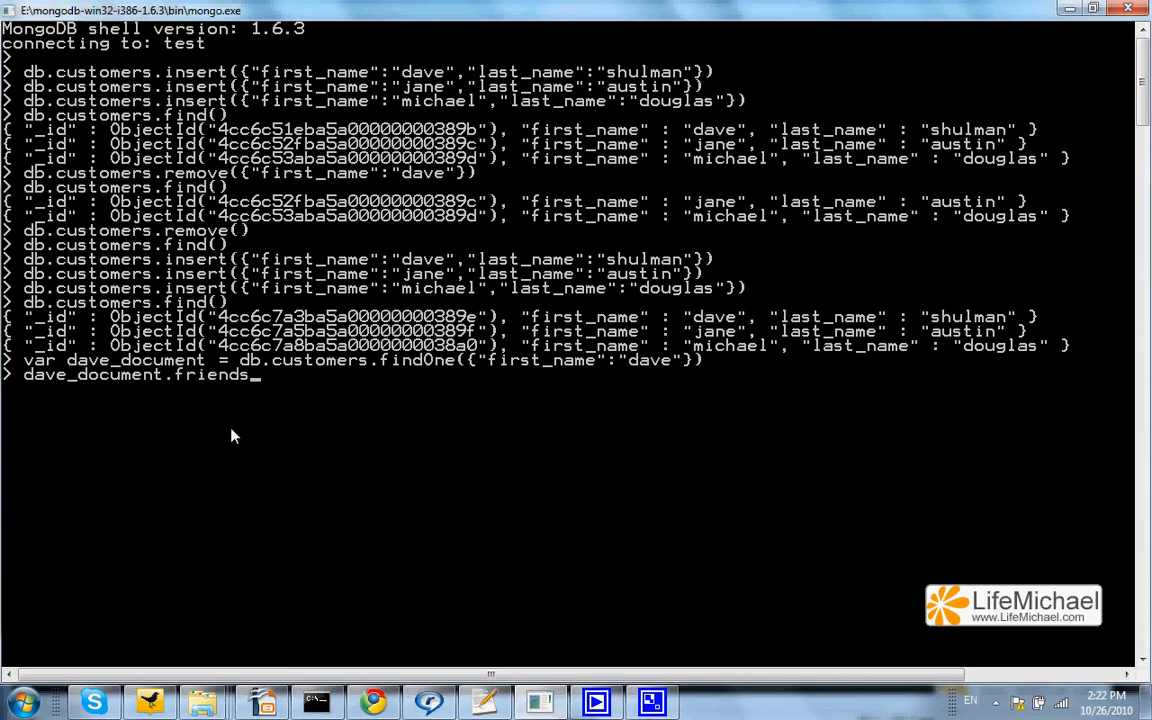
type("=")
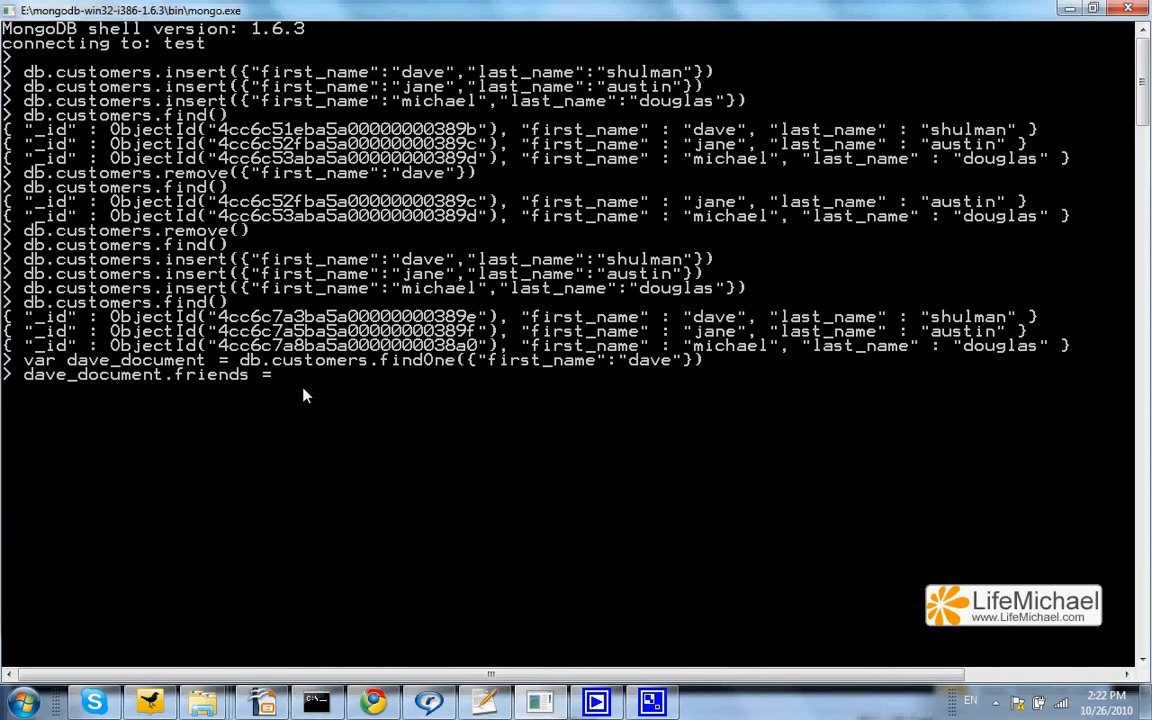
type("{")
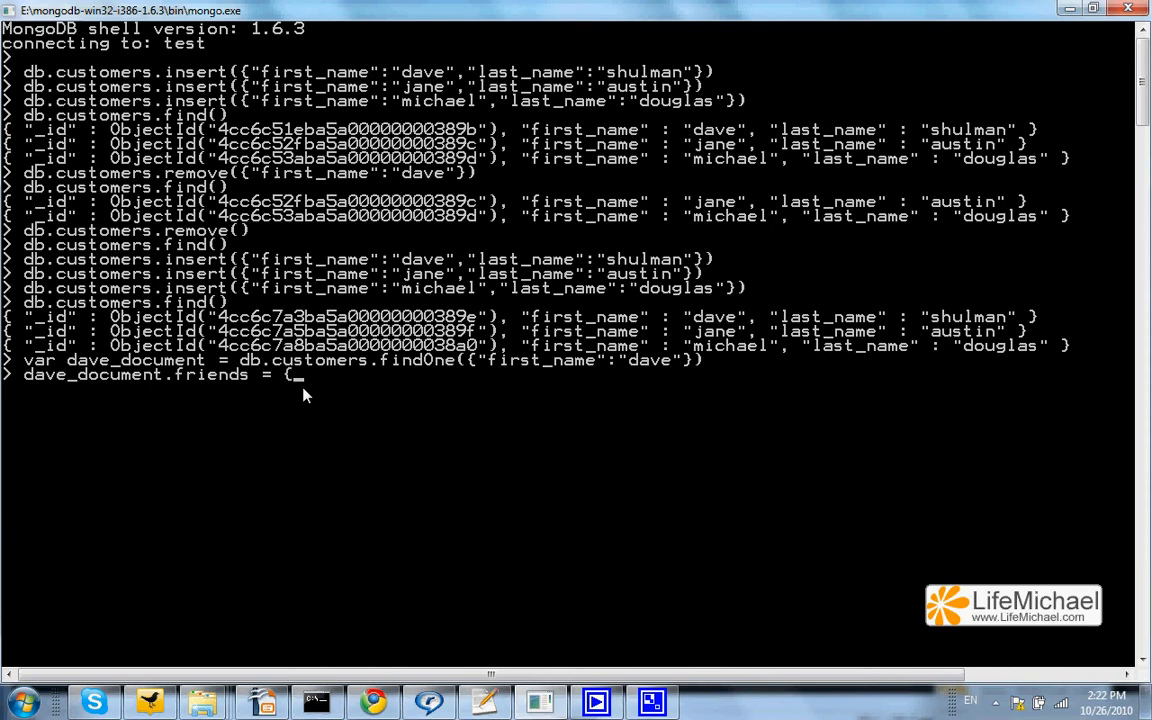
type("\"")
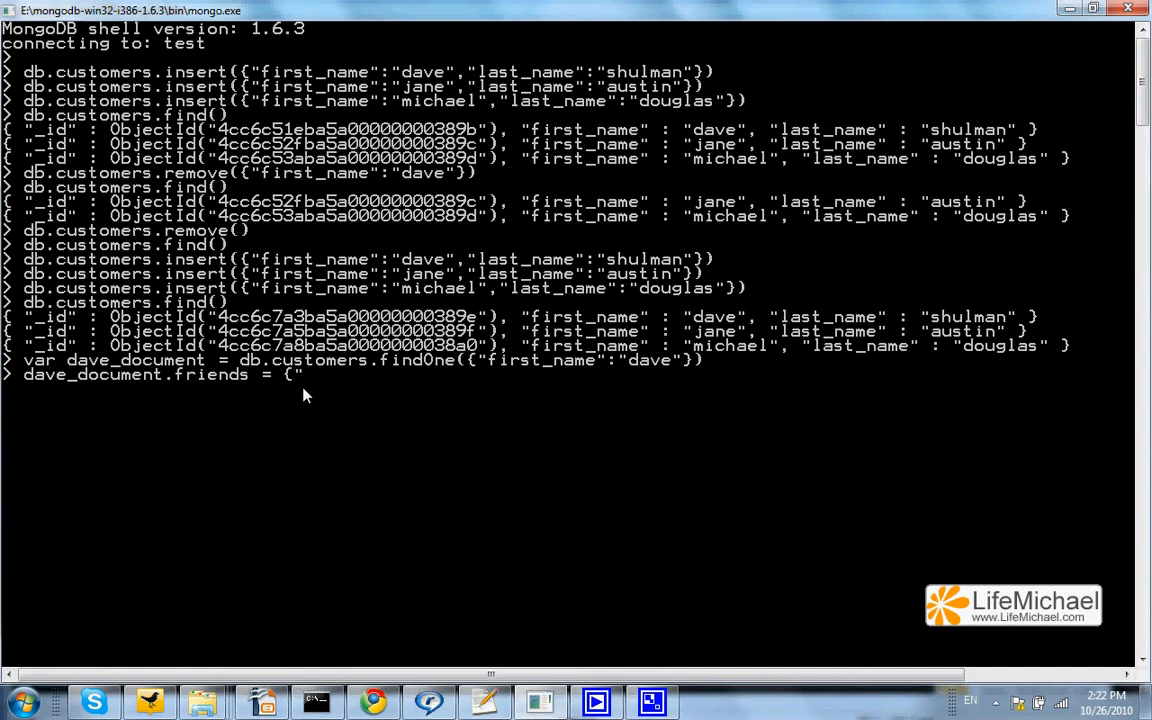
type("\"name\":")
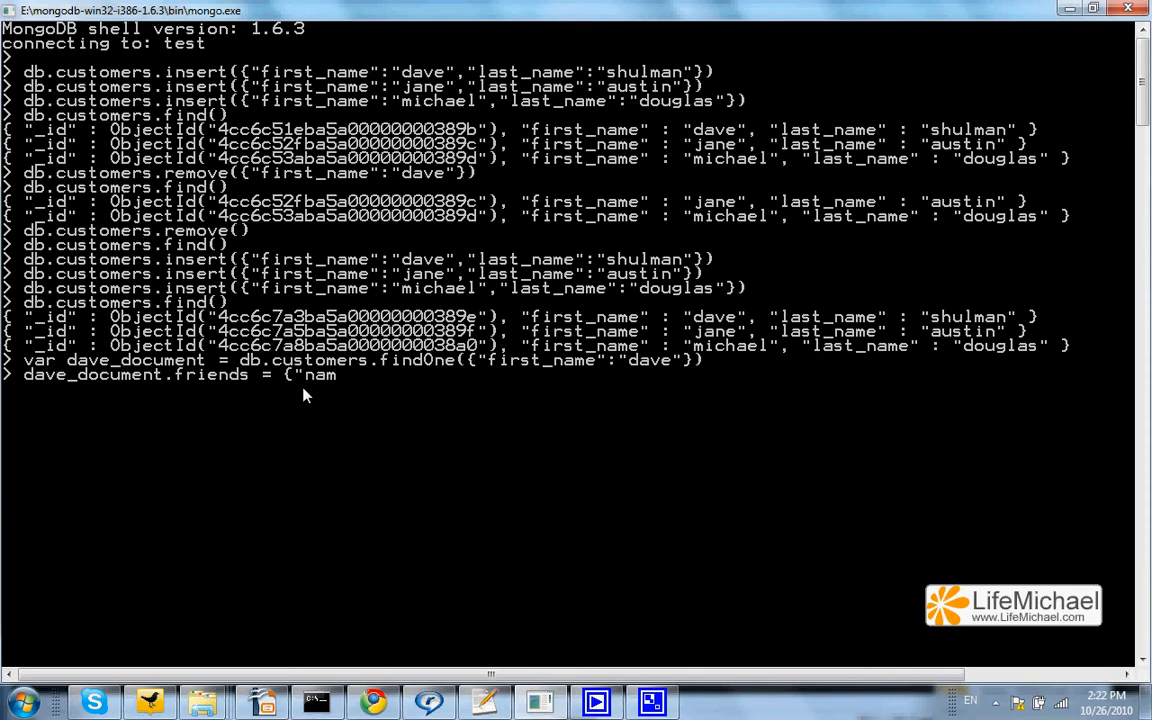
key("BackSpace")
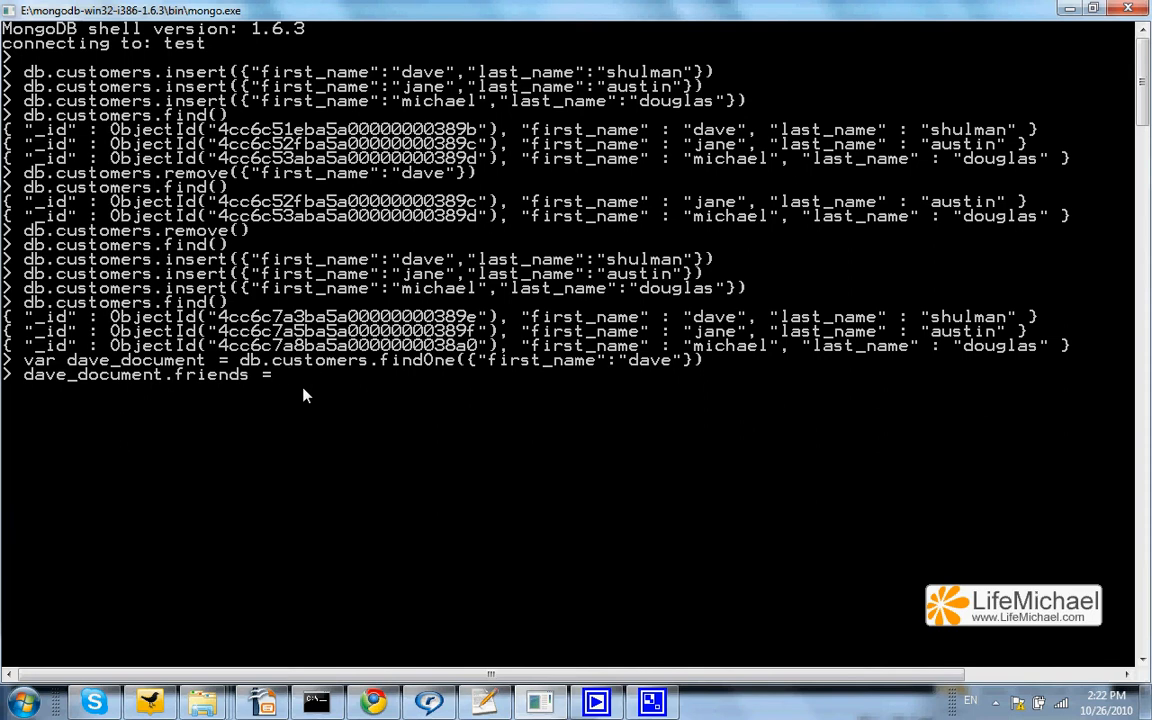
Enter the friends array with names shoshan, karl and roman.
type("[")
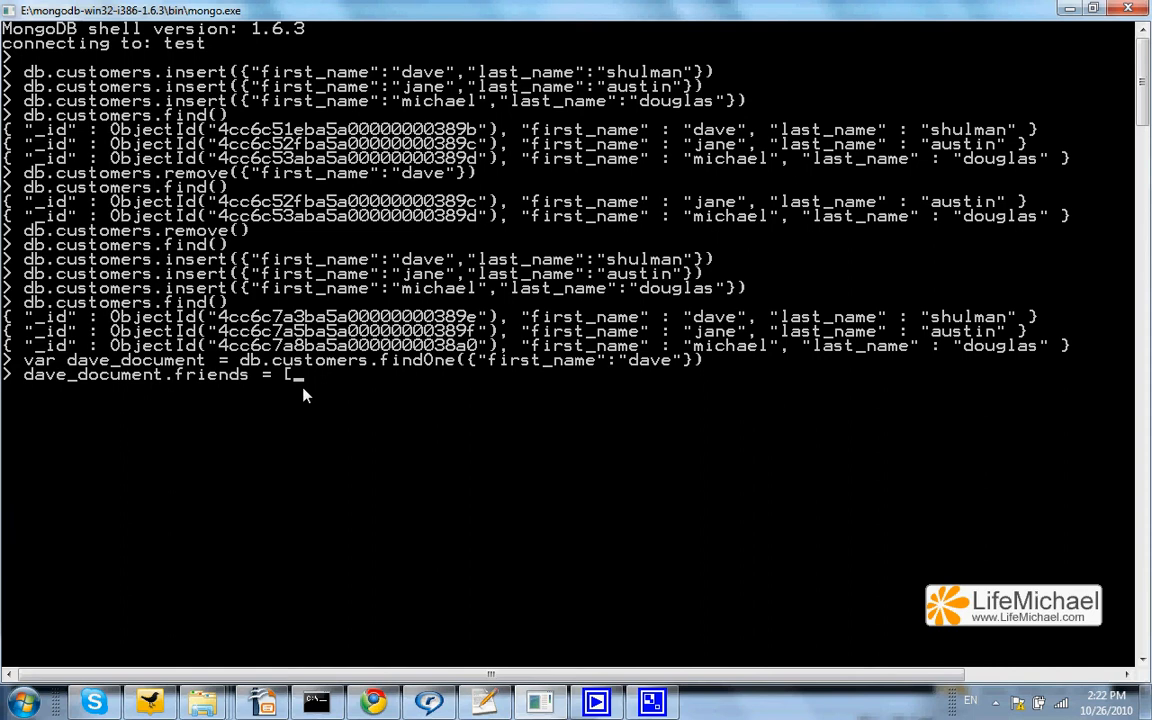
type("{\"name")
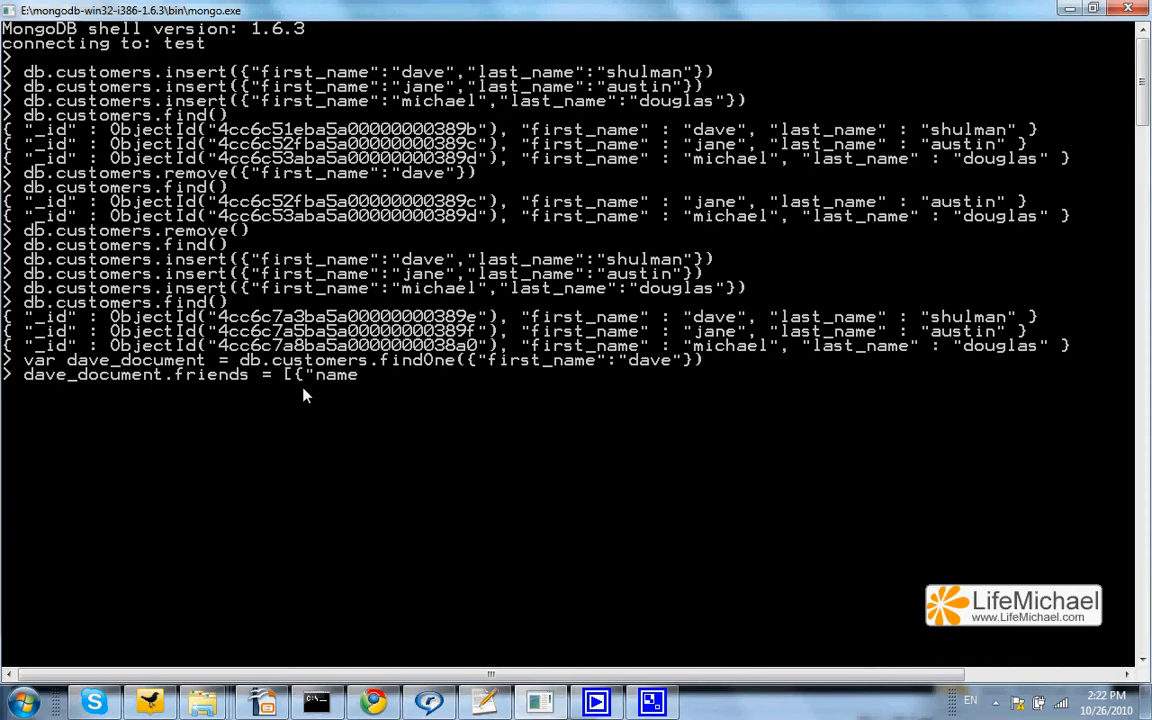
type(":\"sho")
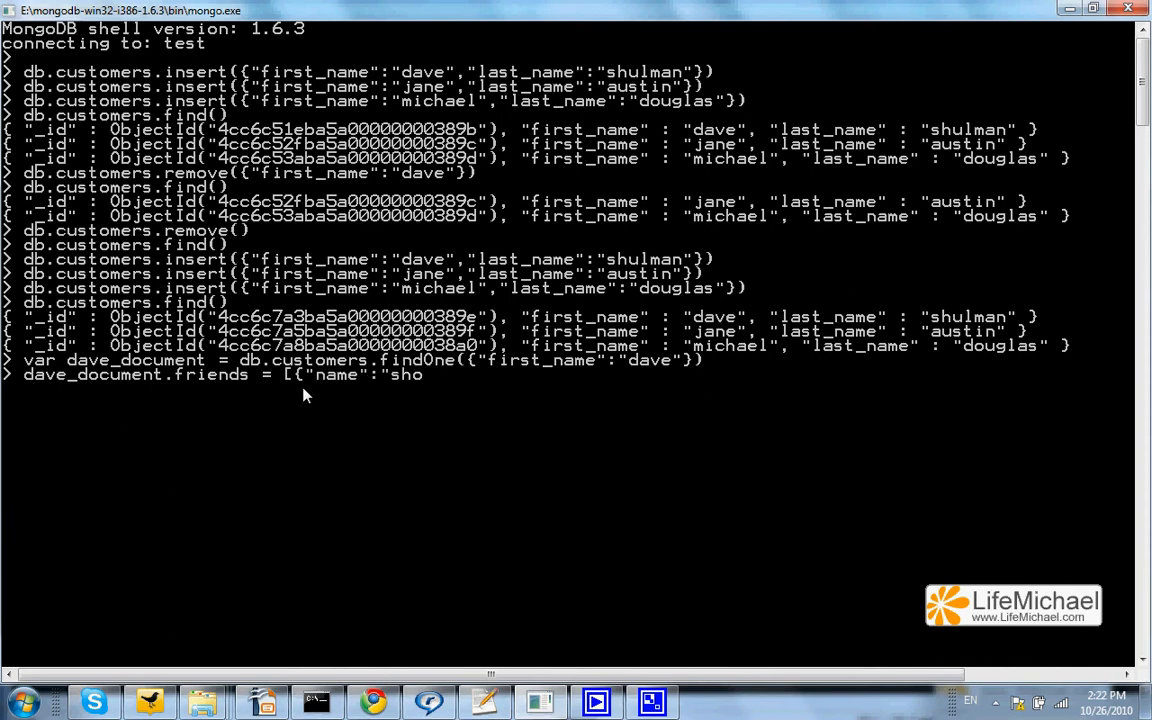
type("shan")
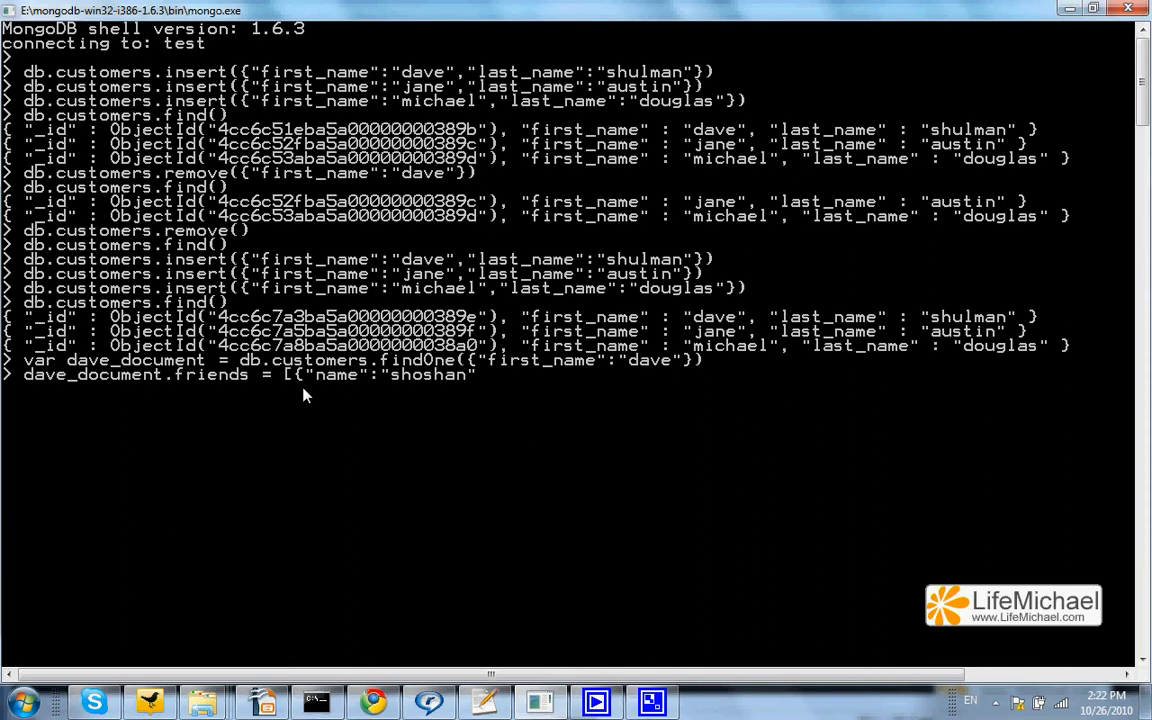
type("\"},")
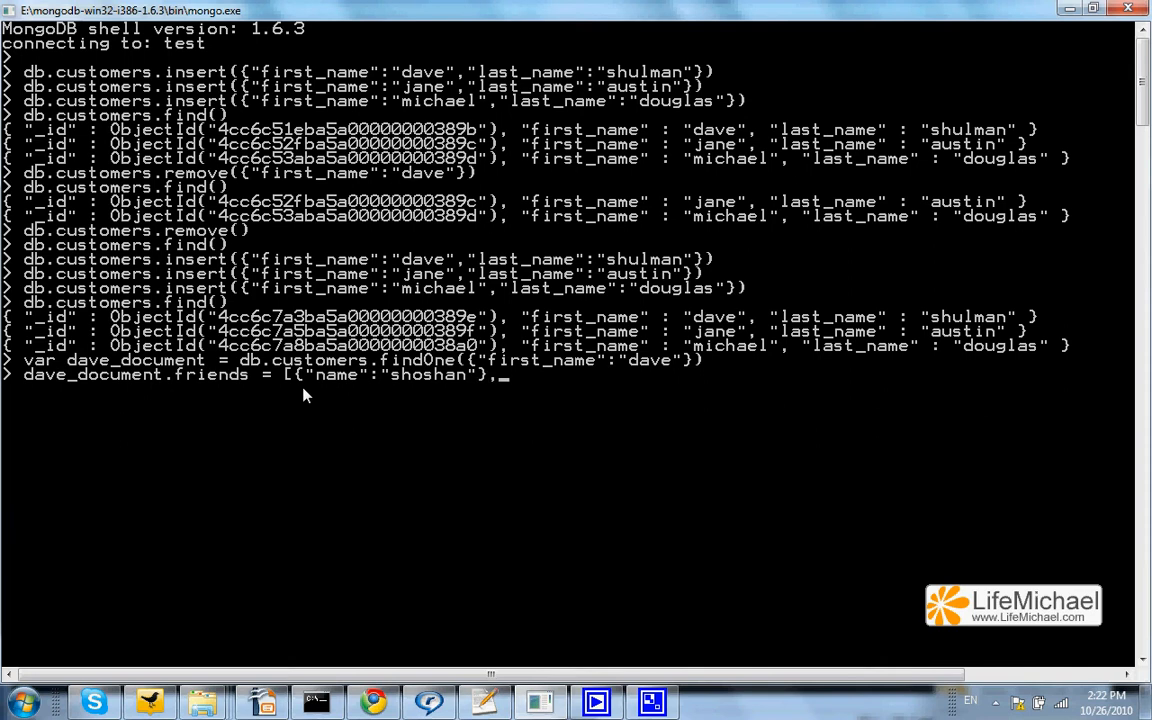
type("{\"na")
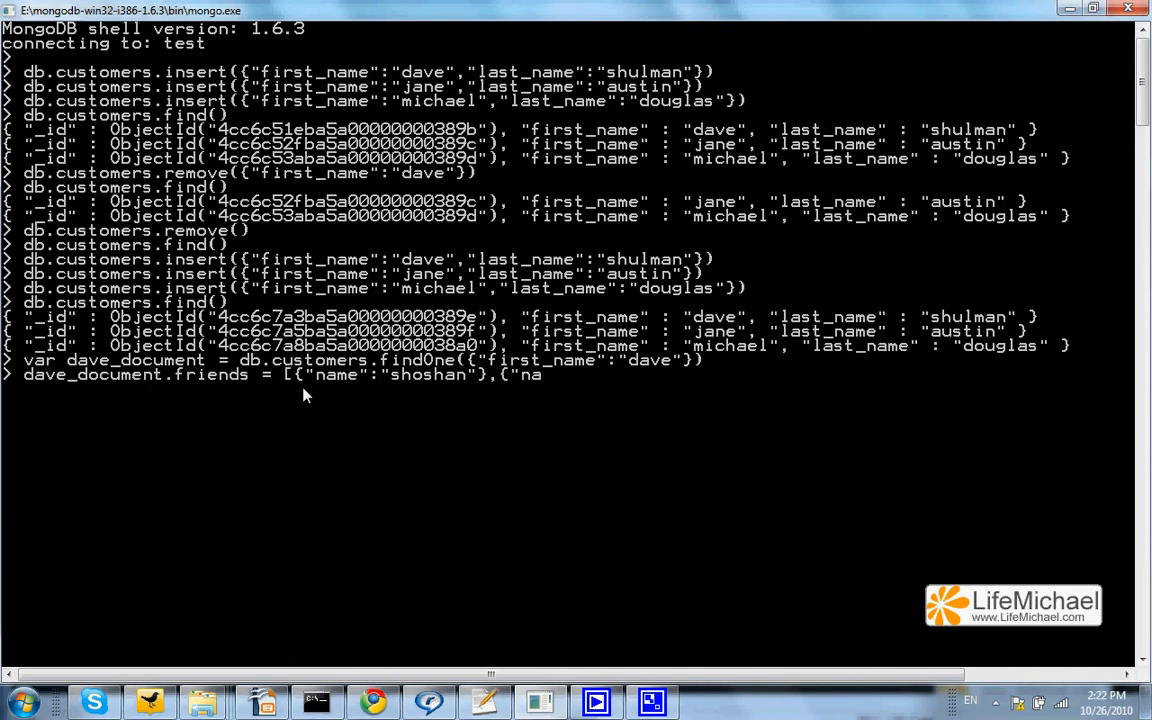
type("me\":\"")
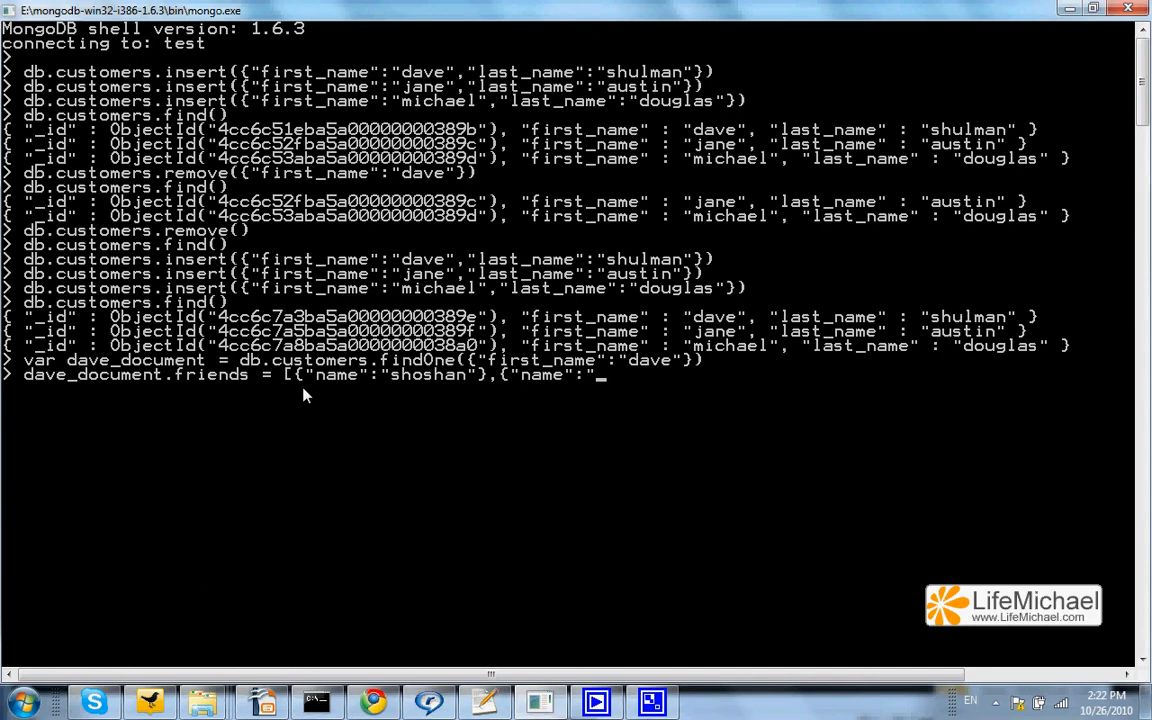
type("karl\"},")
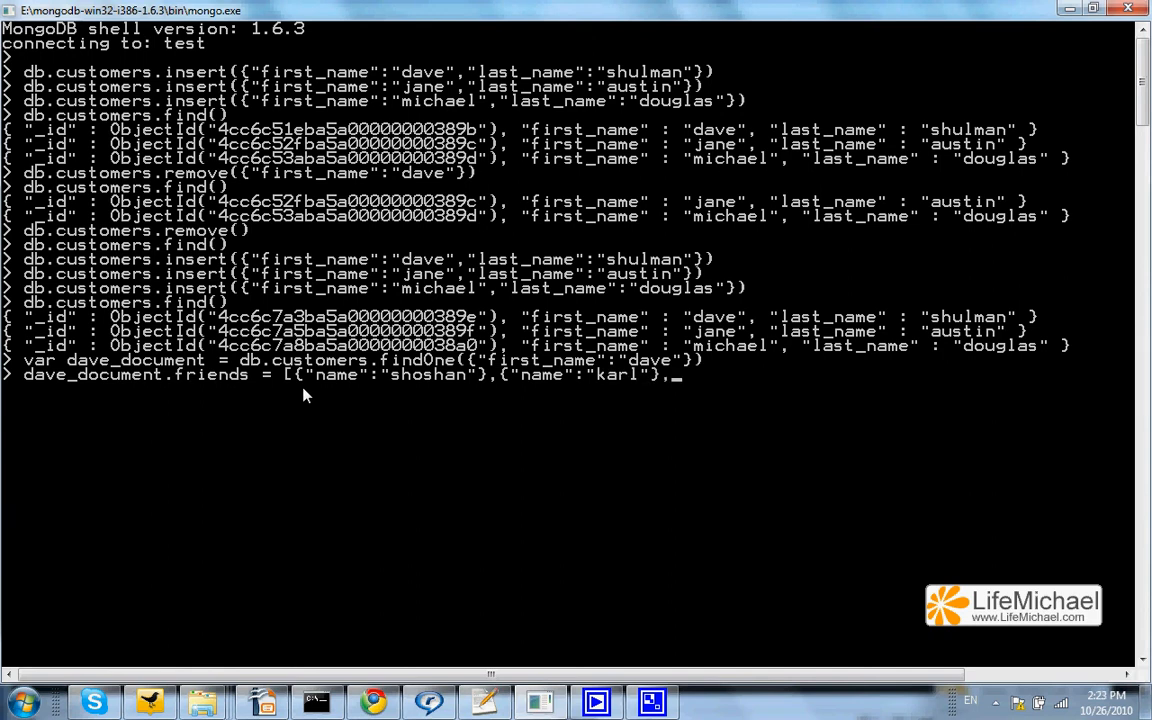
type("{\"")
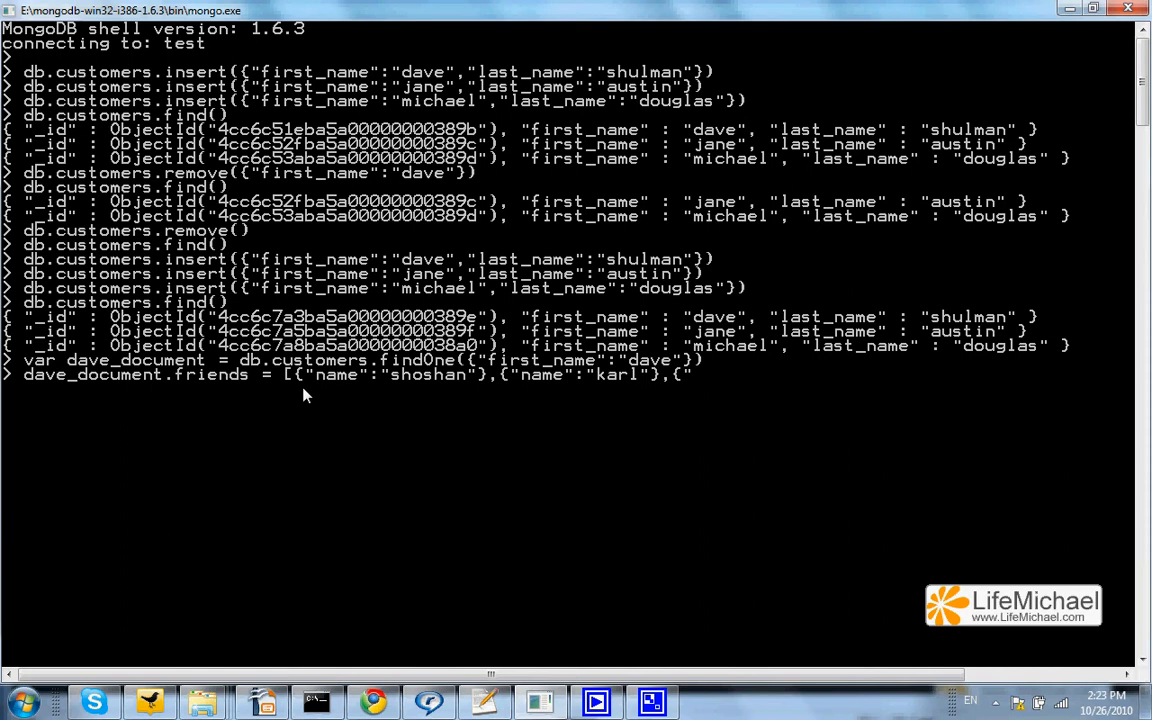
type("roma")
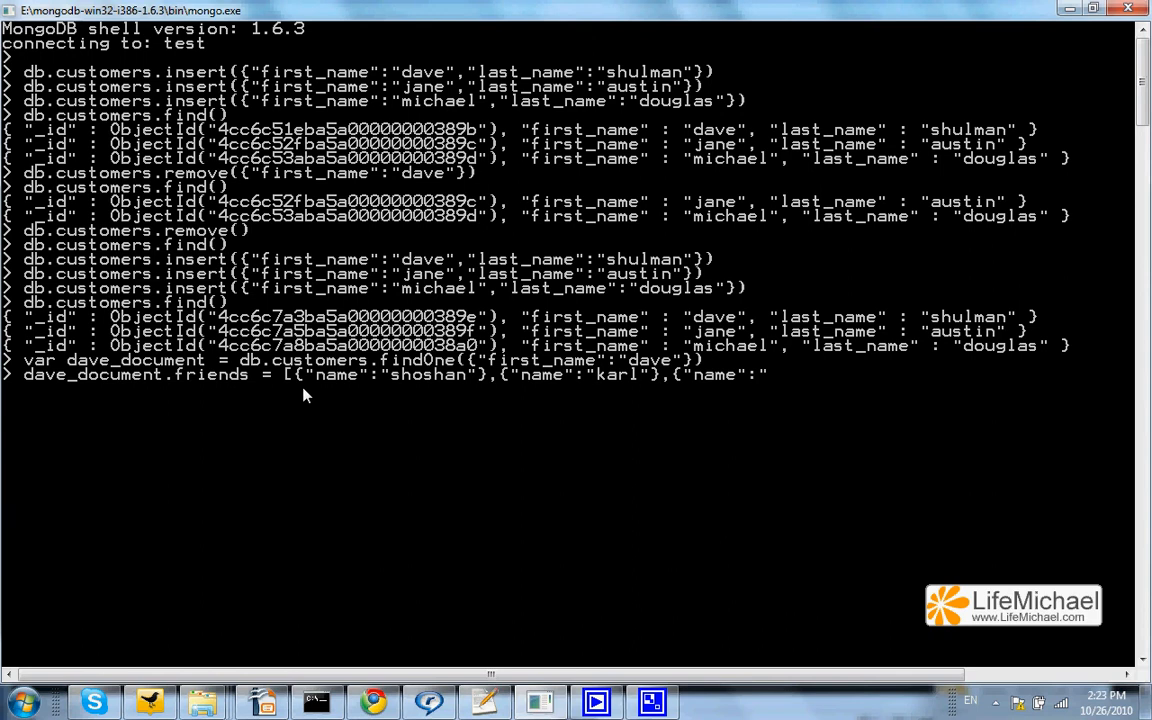
type("roman")
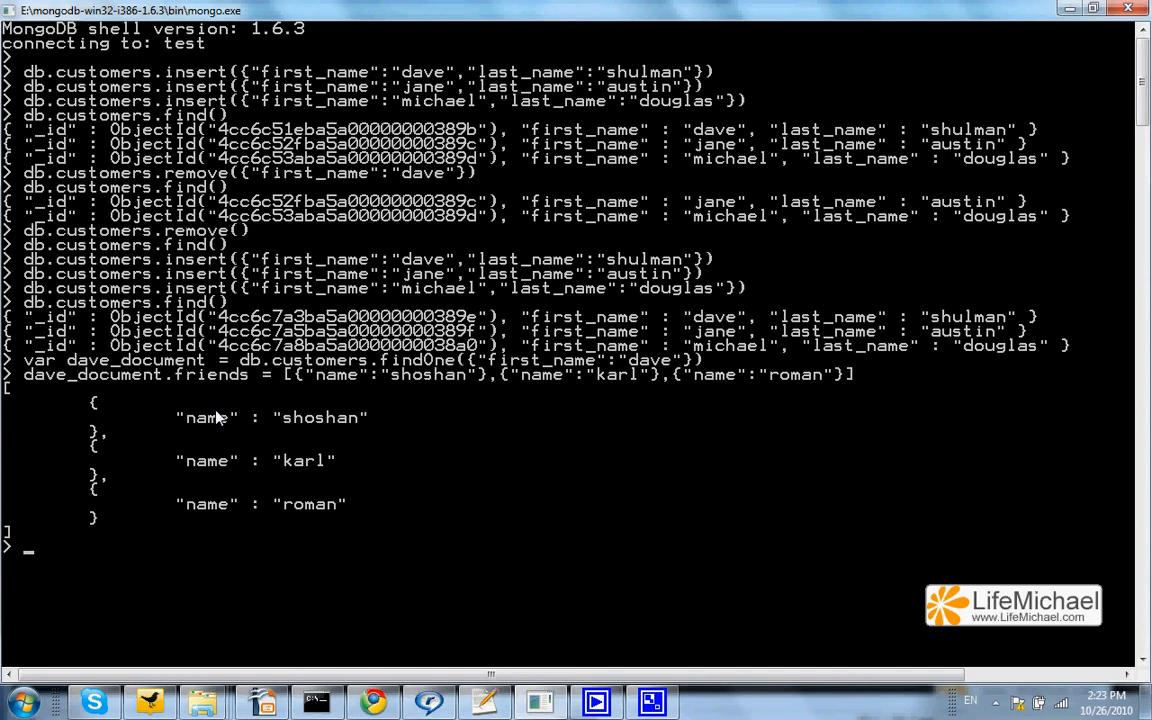
mouse_move(205, 375)
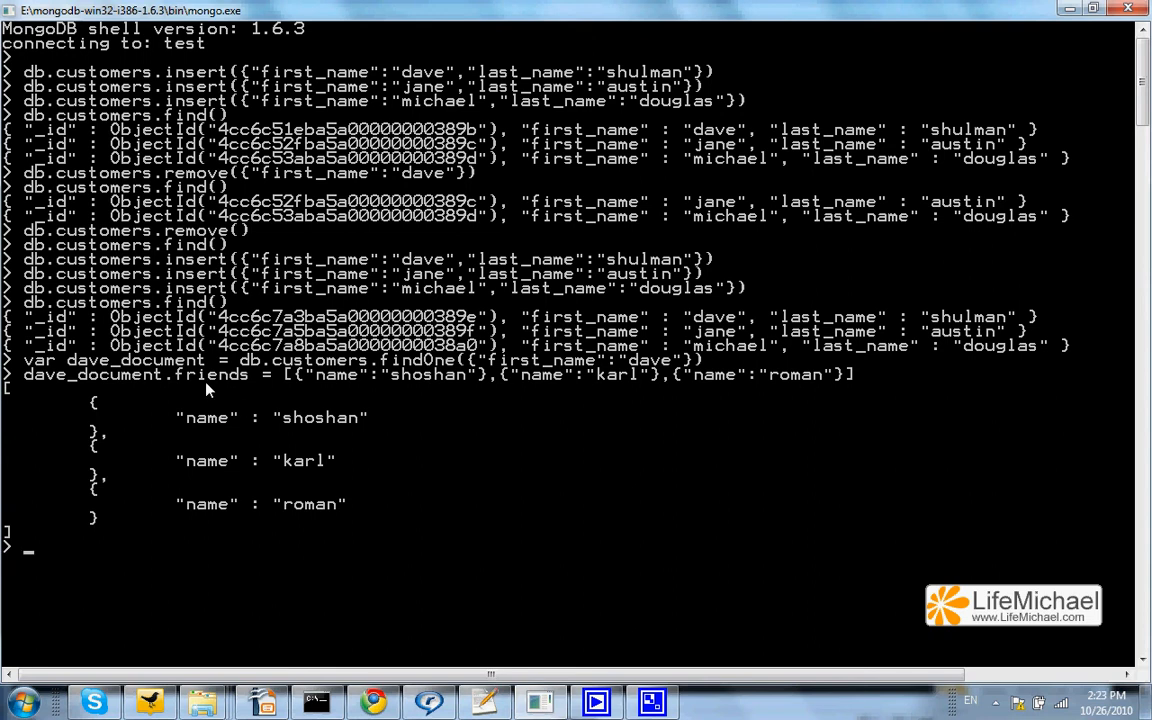
mouse_move(281, 392)
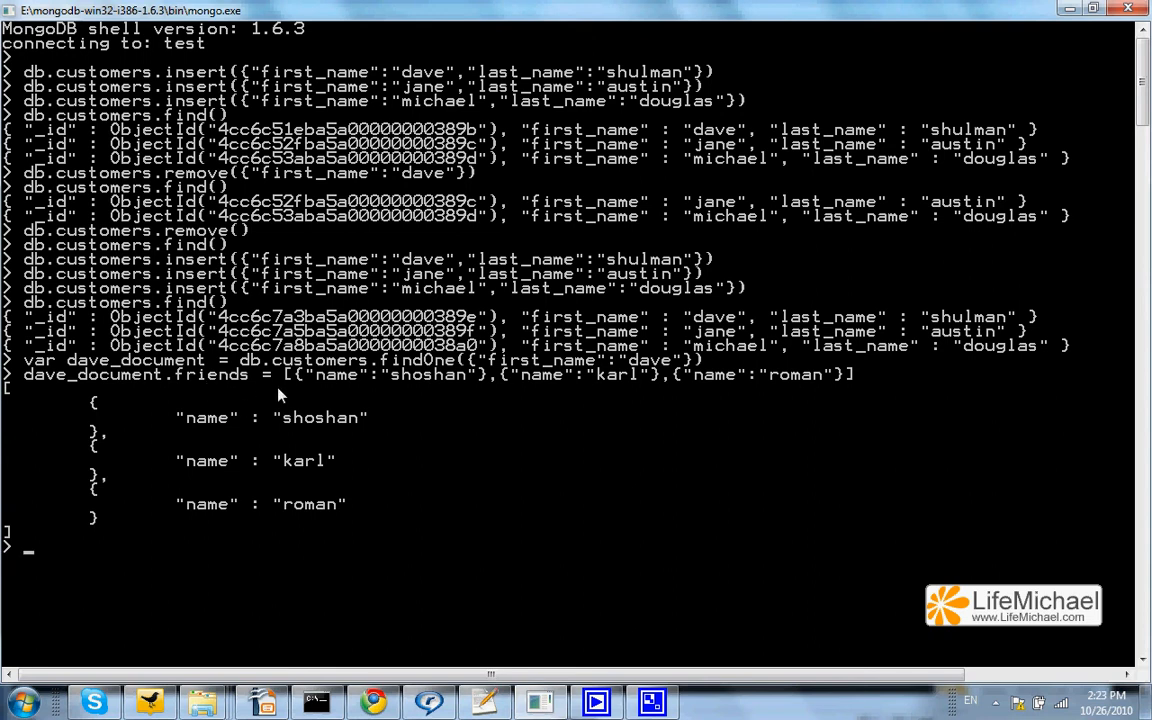
mouse_move(491, 487)
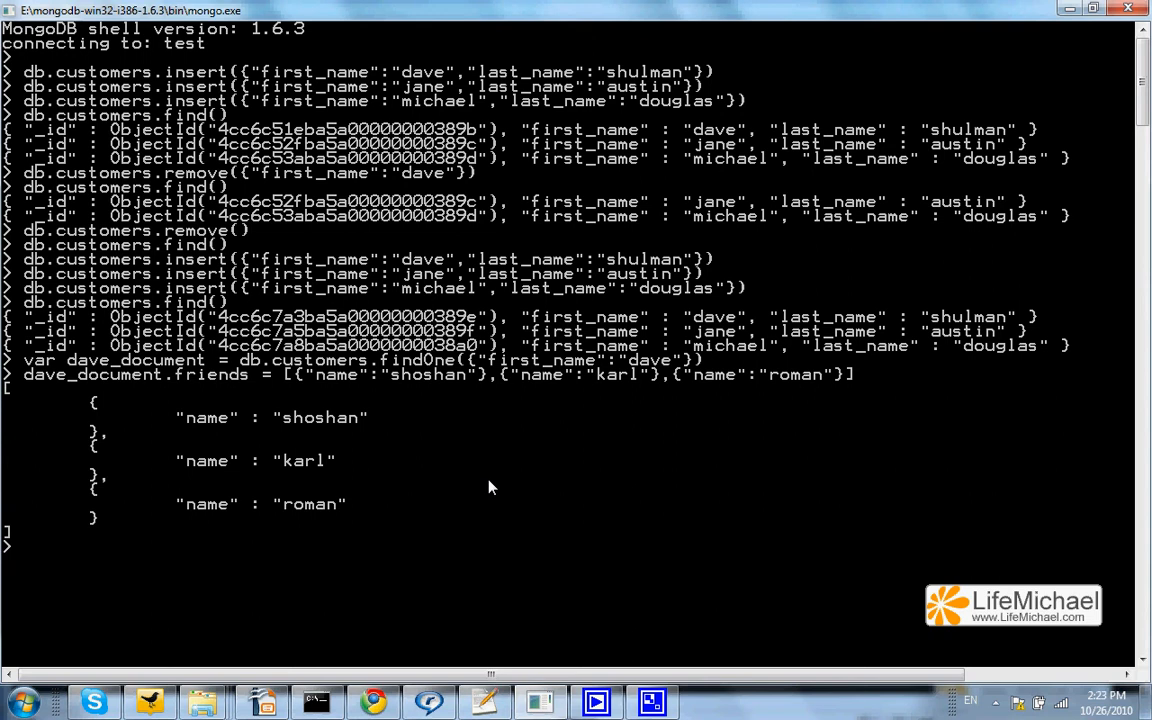
type("dave")
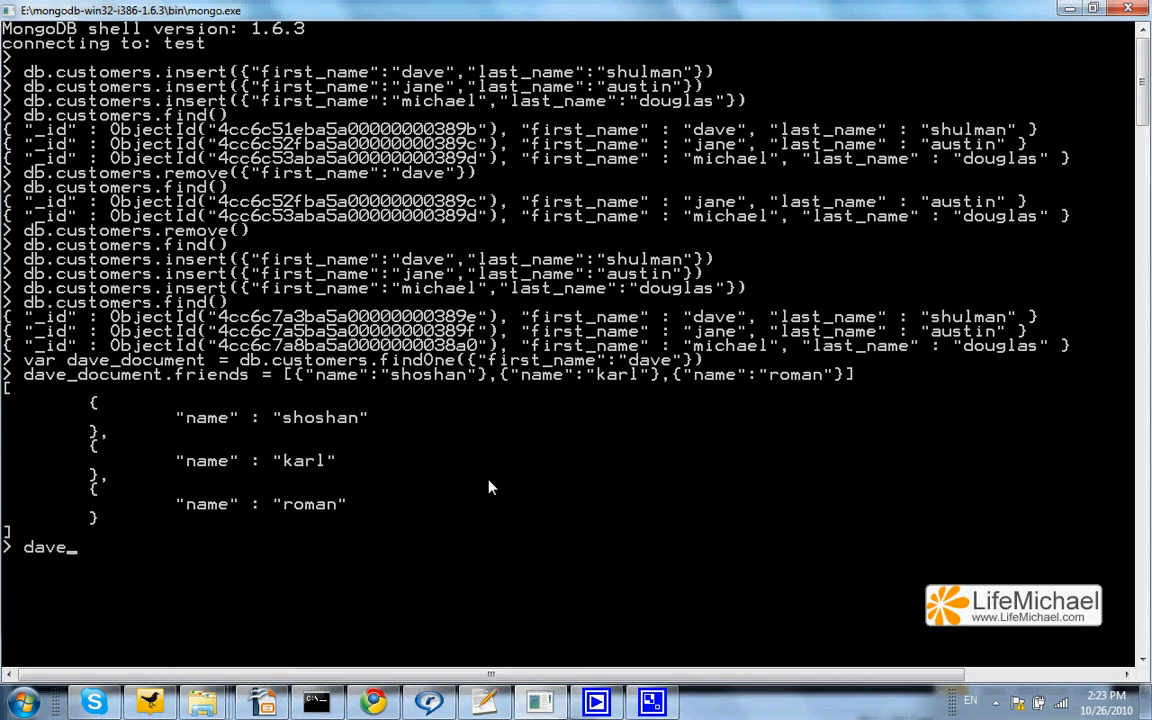
type("_document")
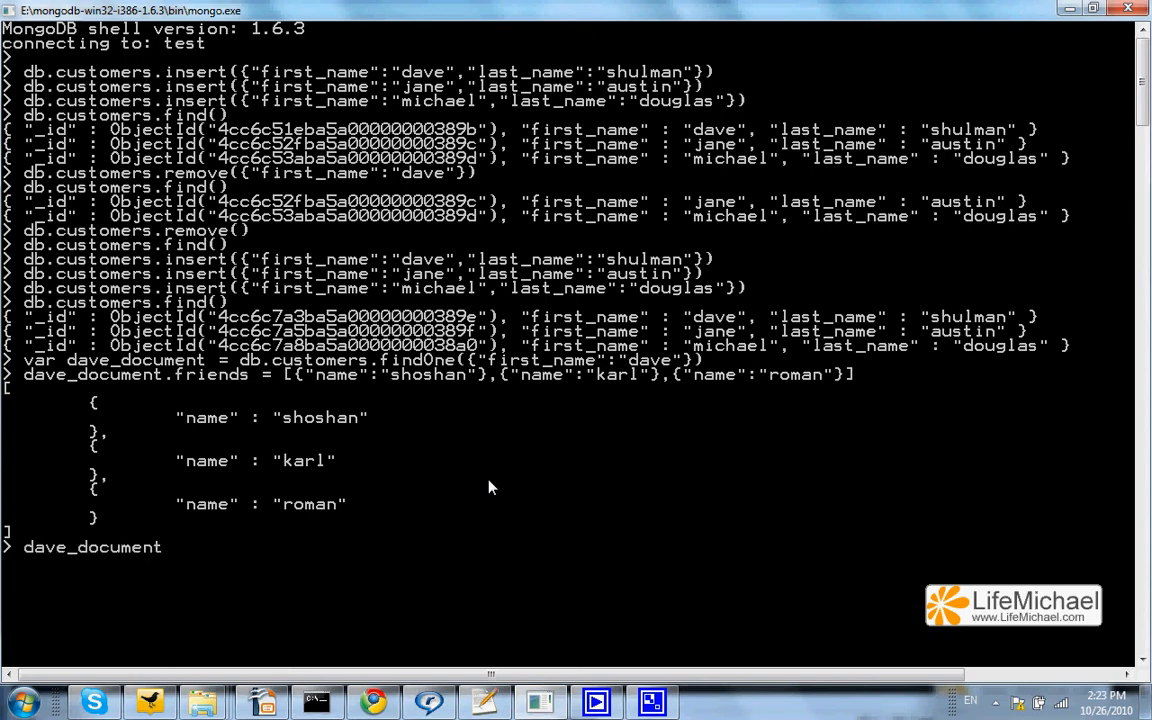
type(".emai")
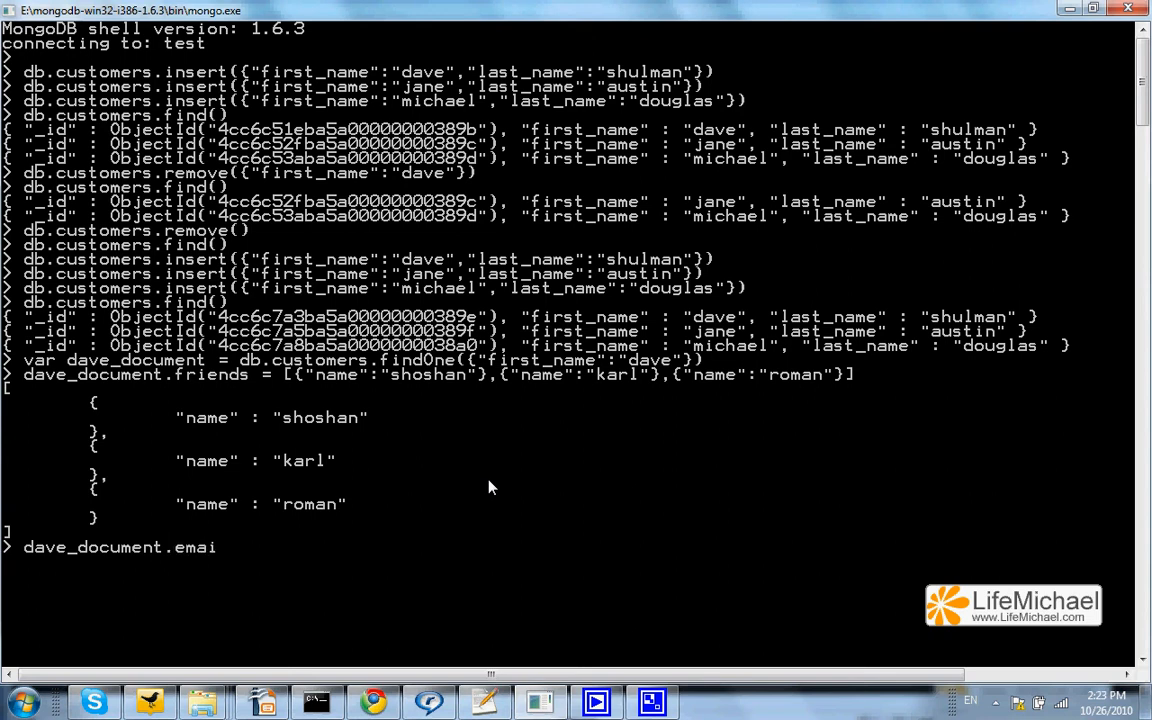
type("l")
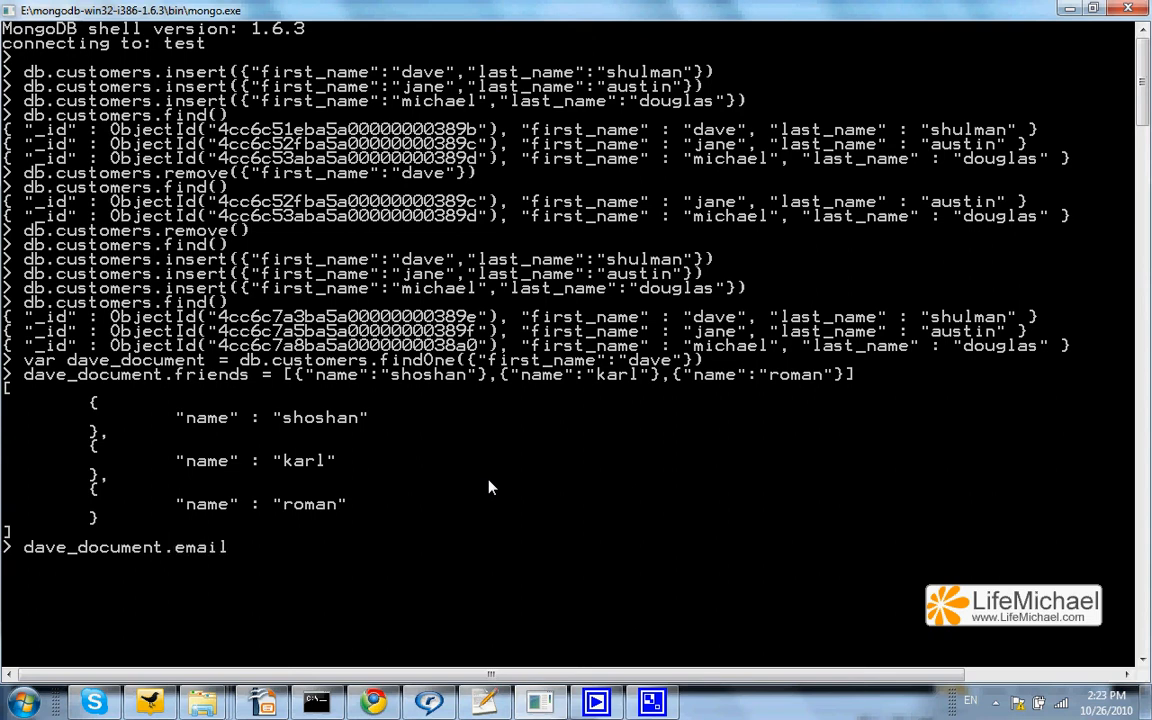
type("=")
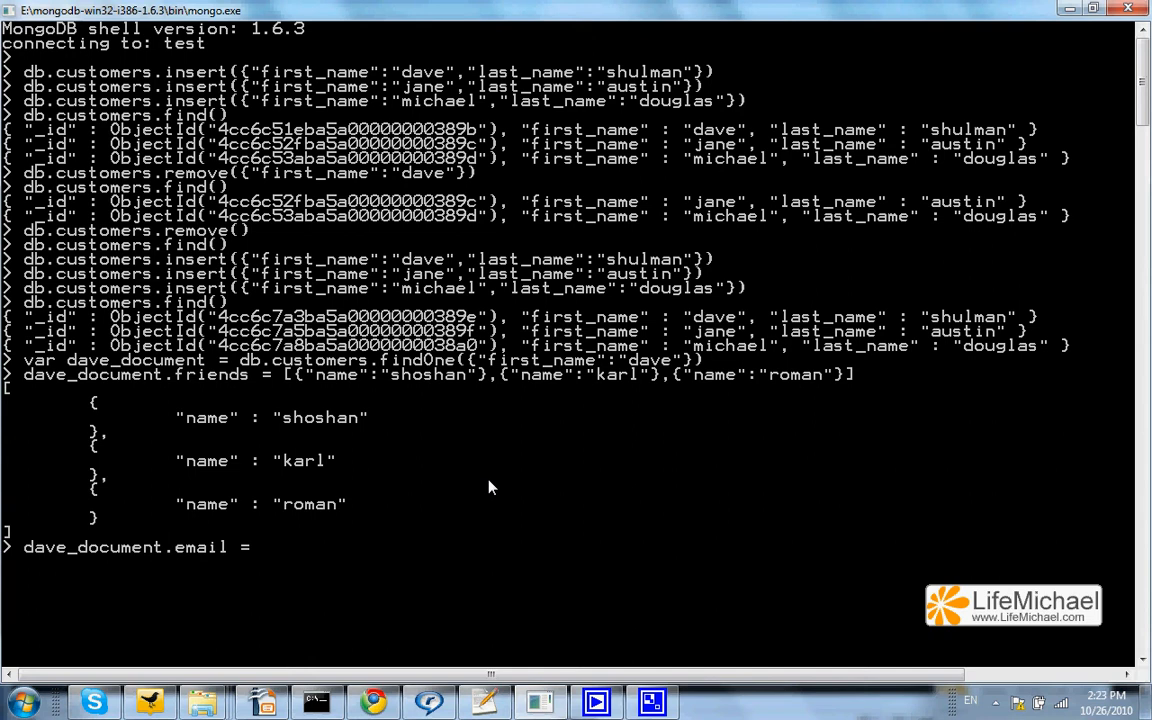
type("\"")
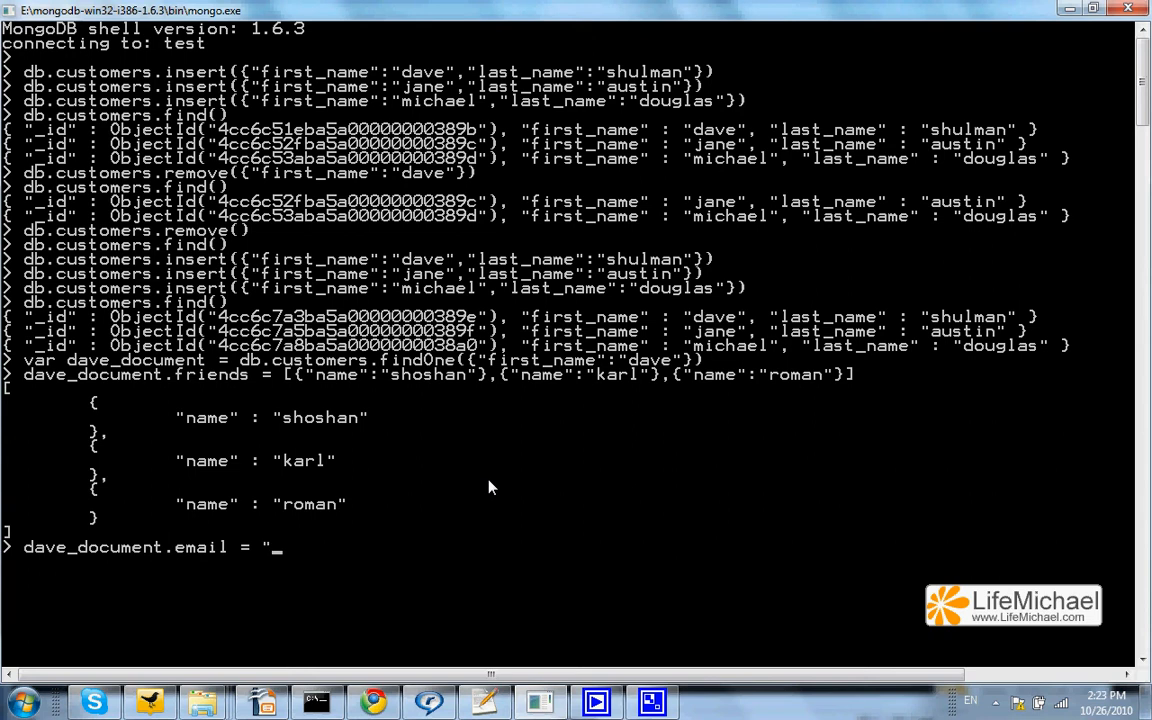
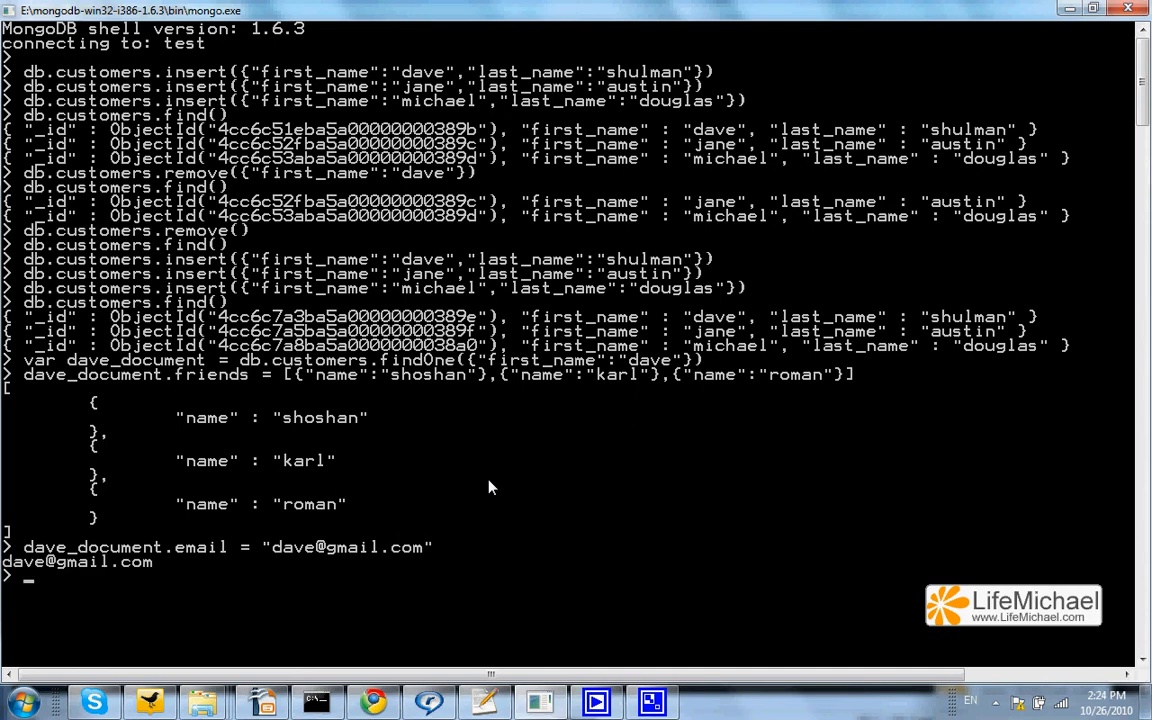
type("dave")
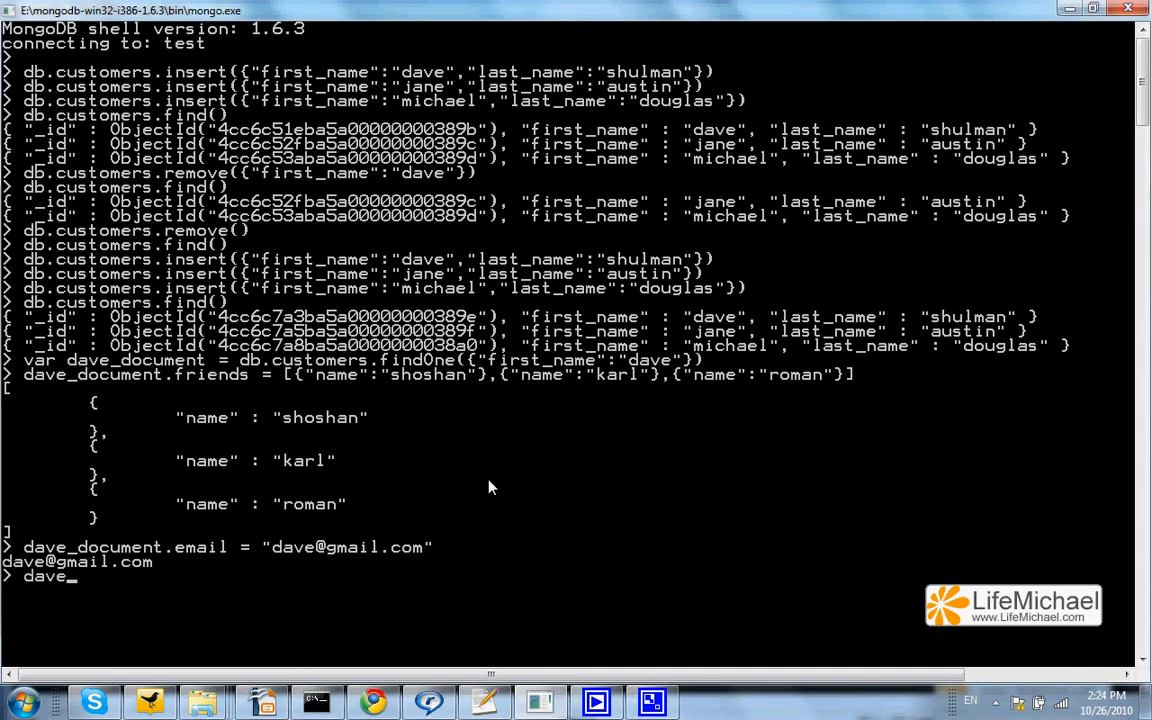
type("_document")
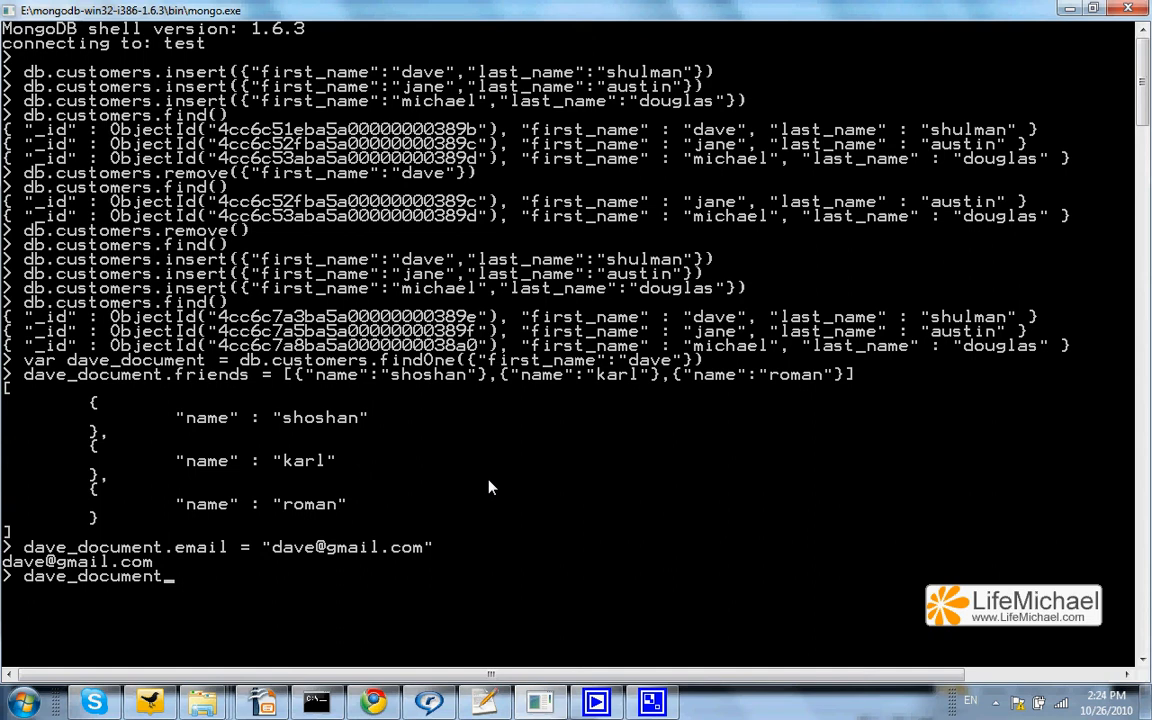
type(".tel")
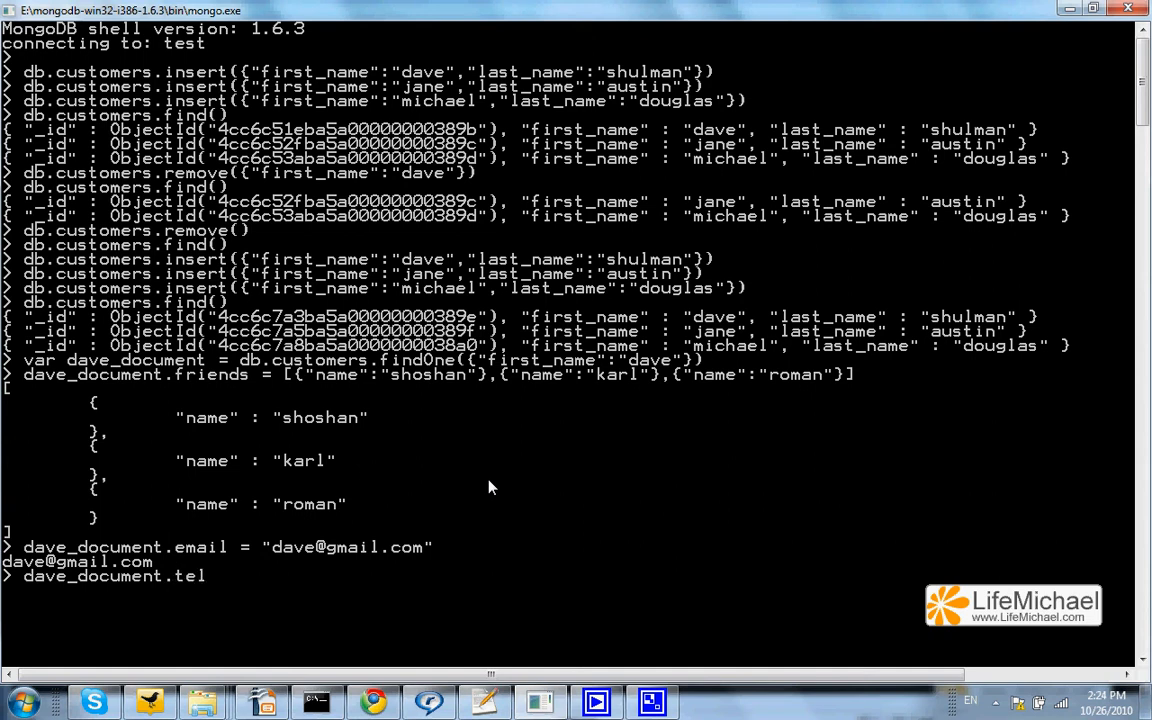
type("= \"")
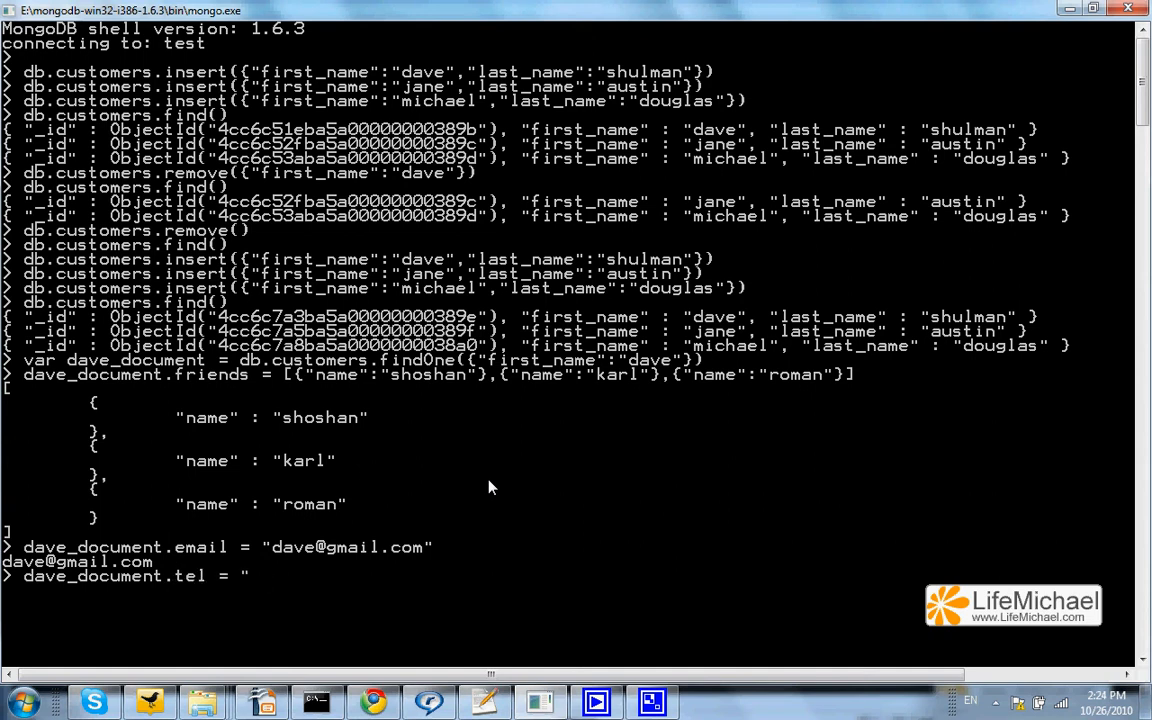
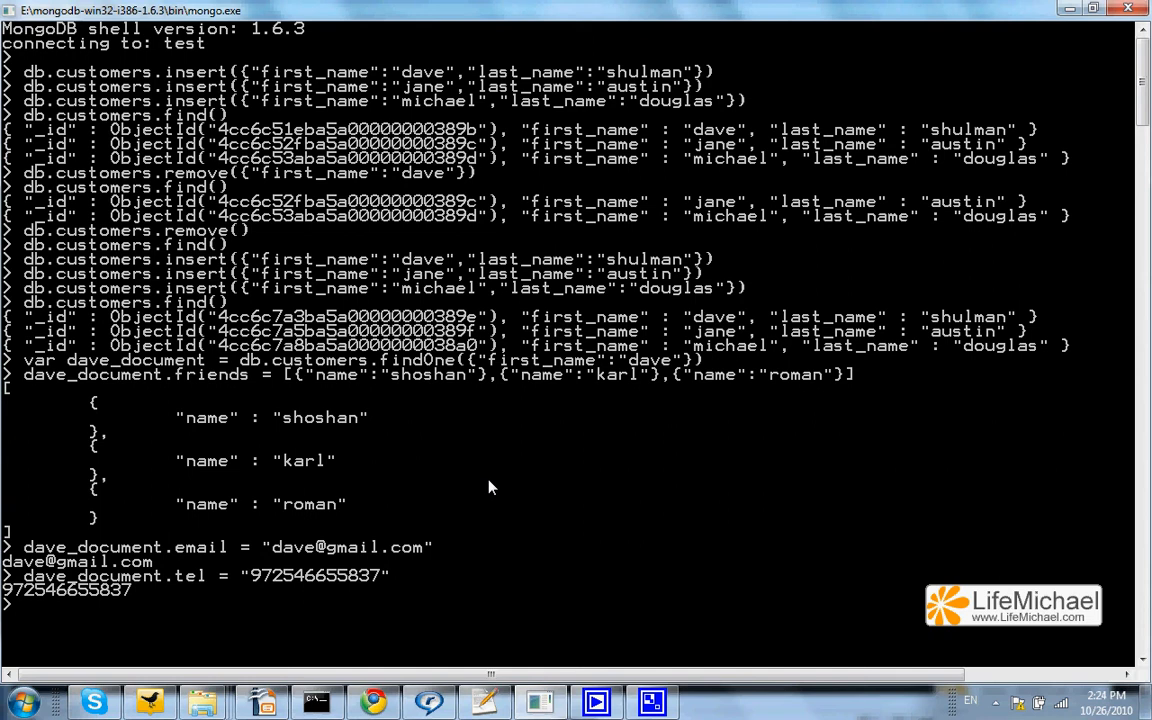
Enter db.customers.update({"first_name":"dave"}, dave_document) to replace dave's record.
type("db")
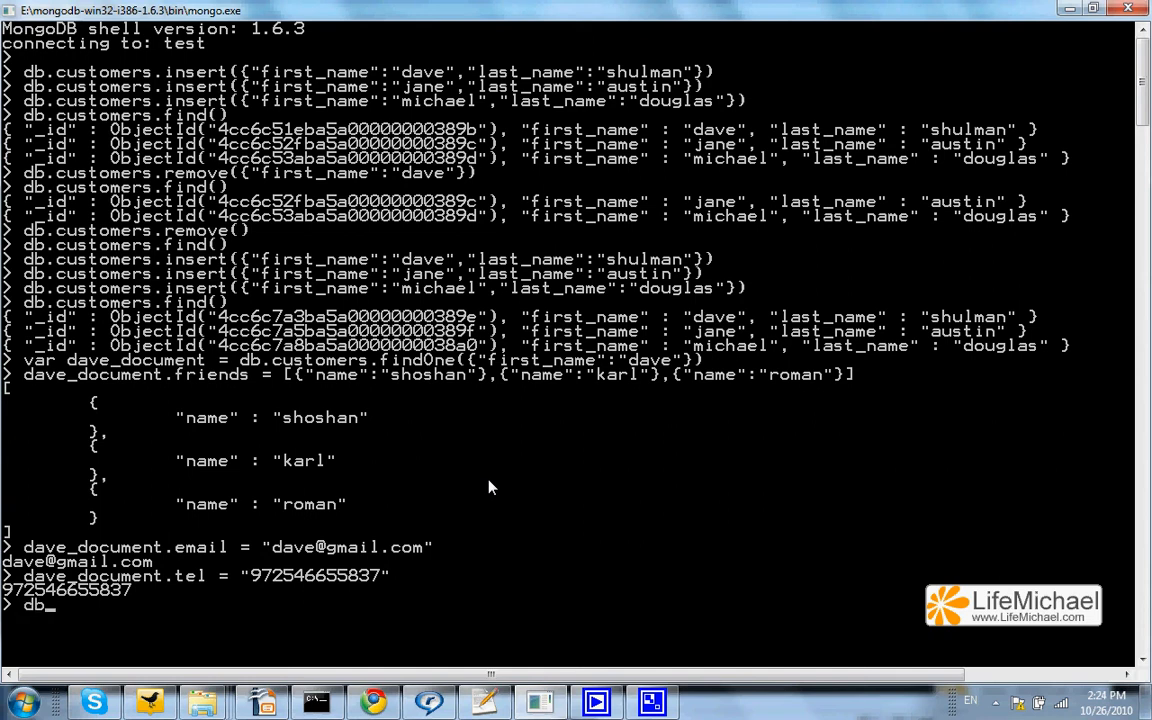
type(".")
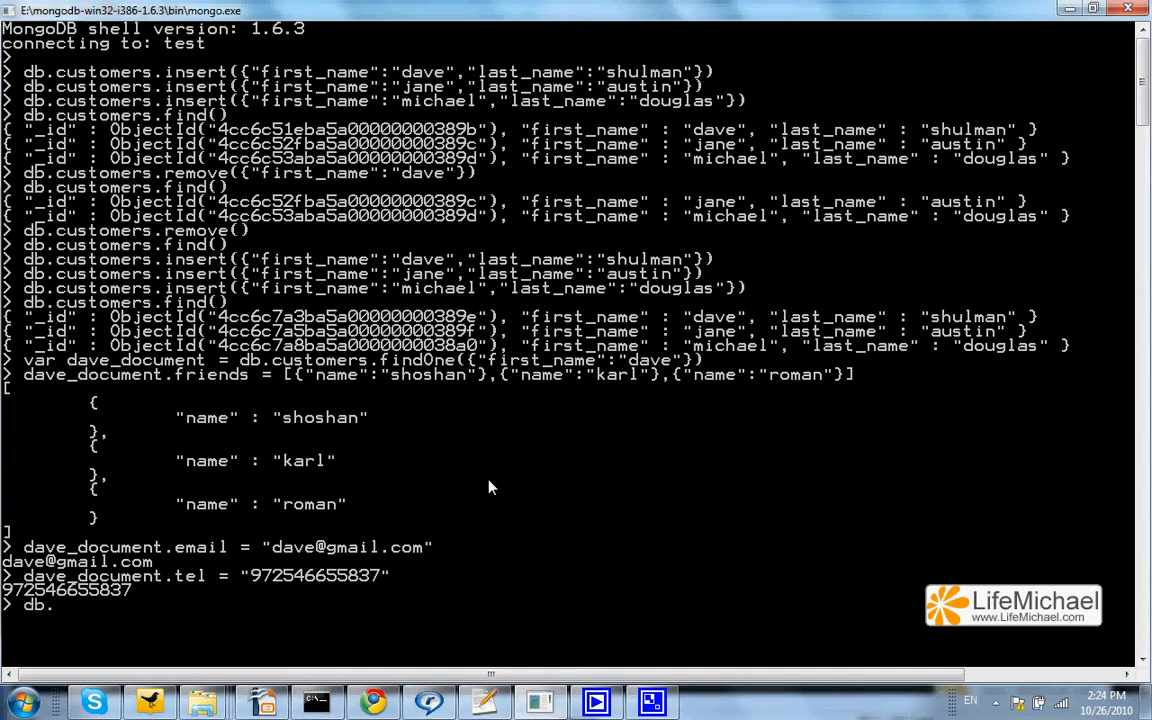
type("customers.")
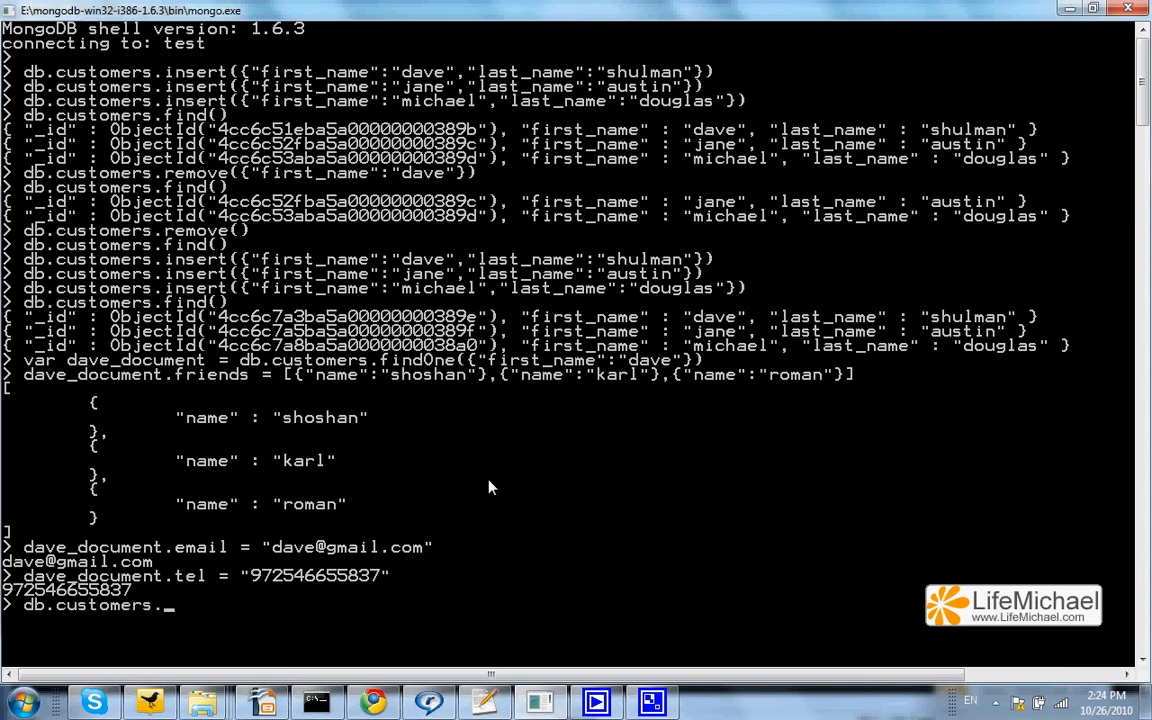
type("upda")
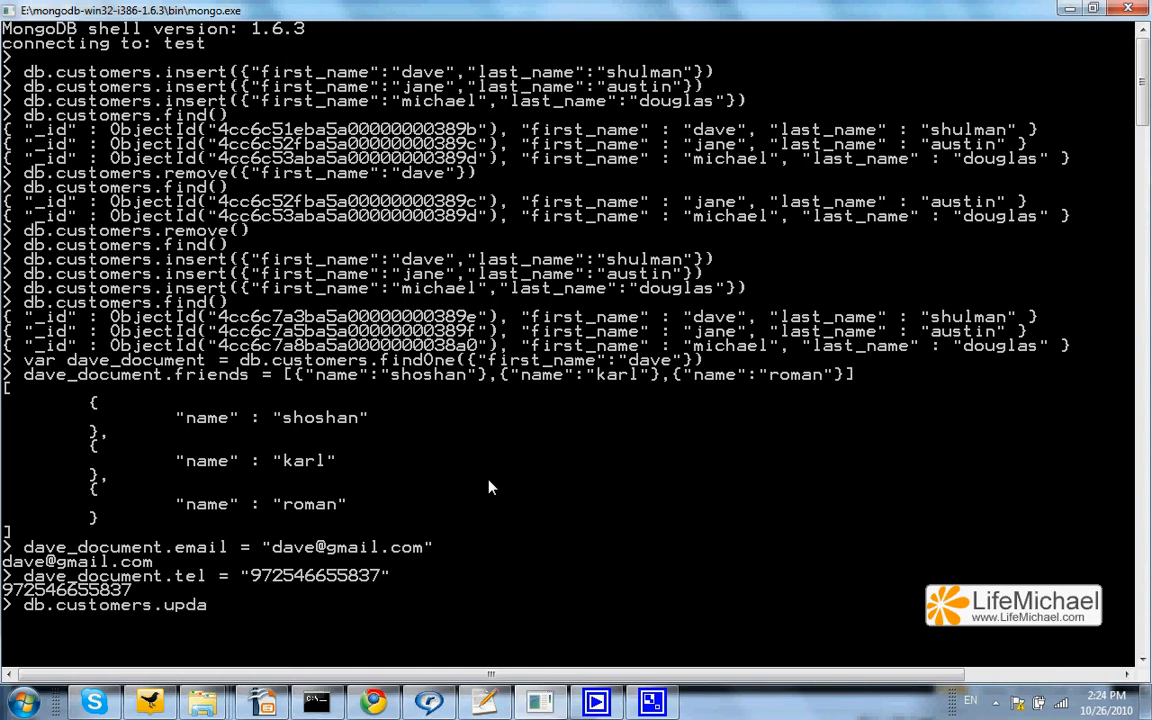
type("te")
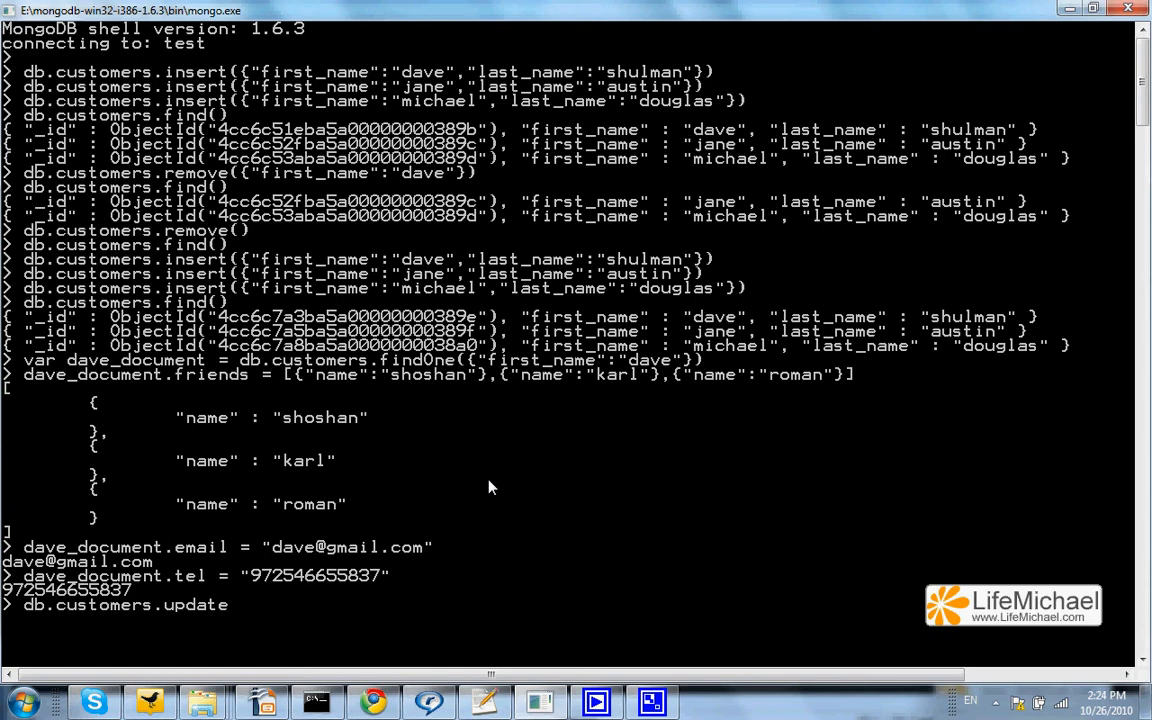
type("({")
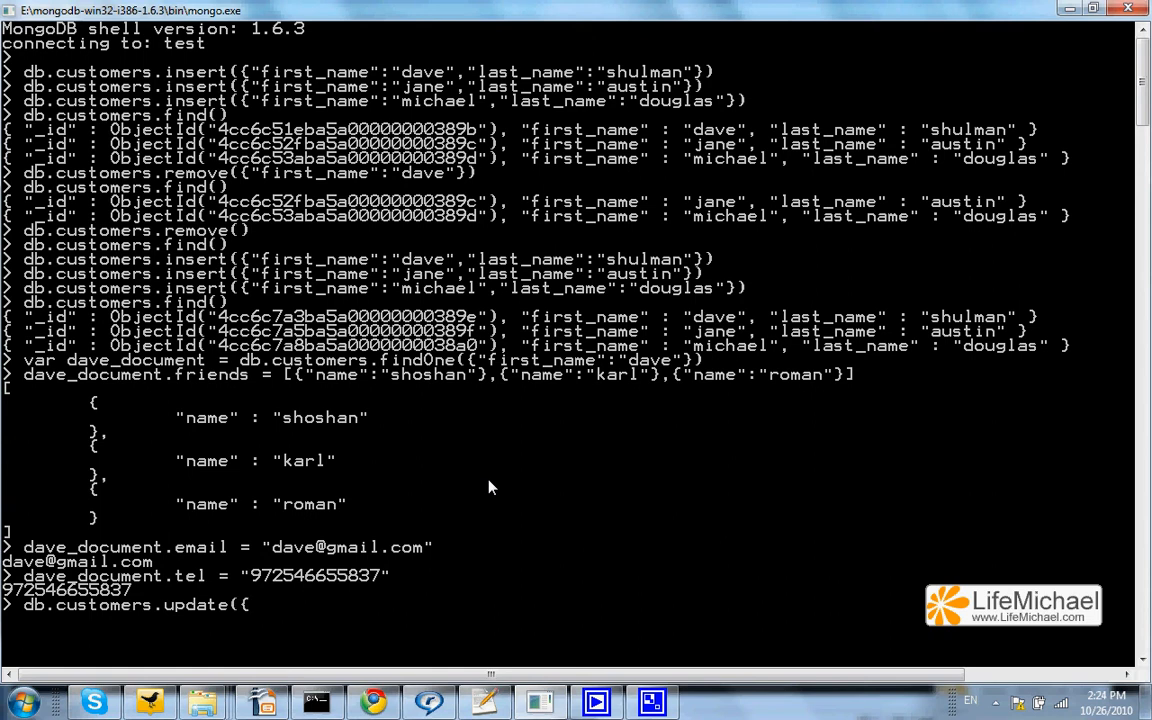
type("{")
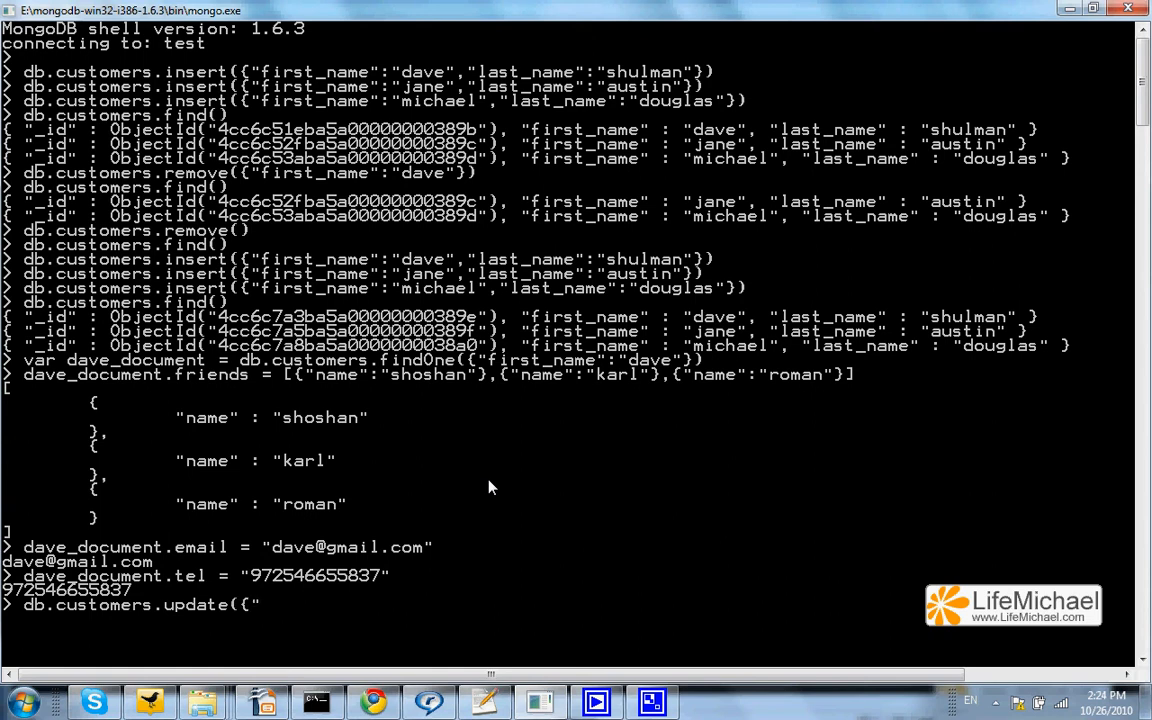
type("\"first_name")
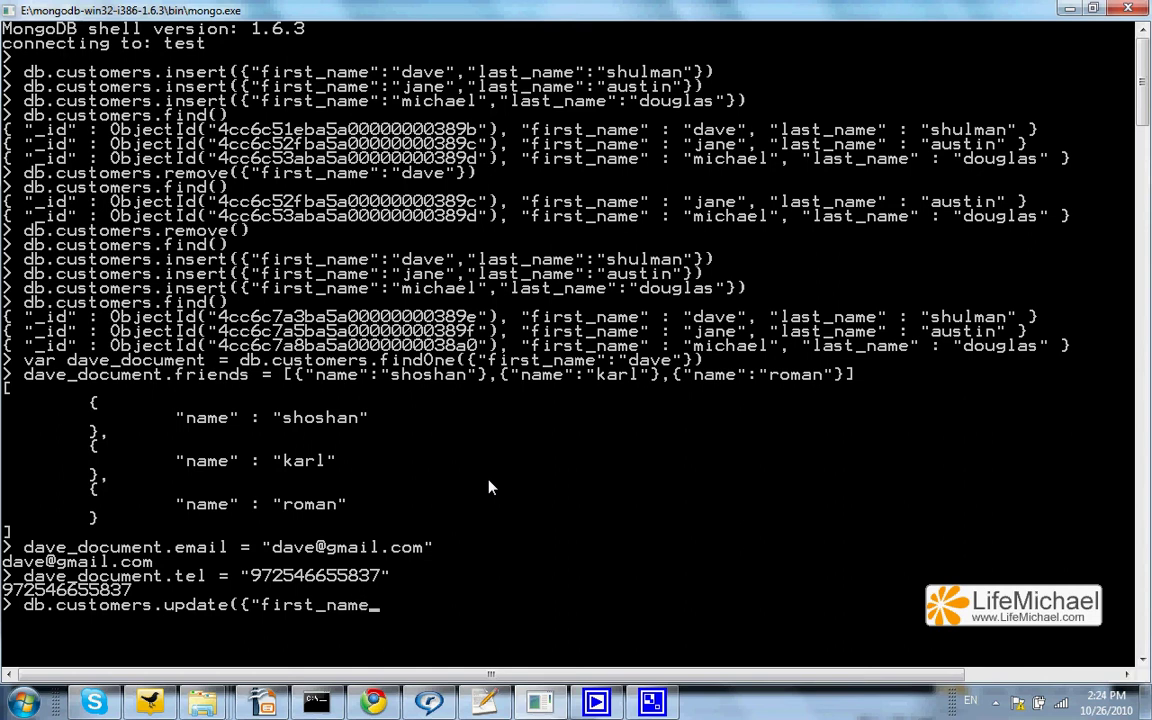
type("\":\"dave\"")
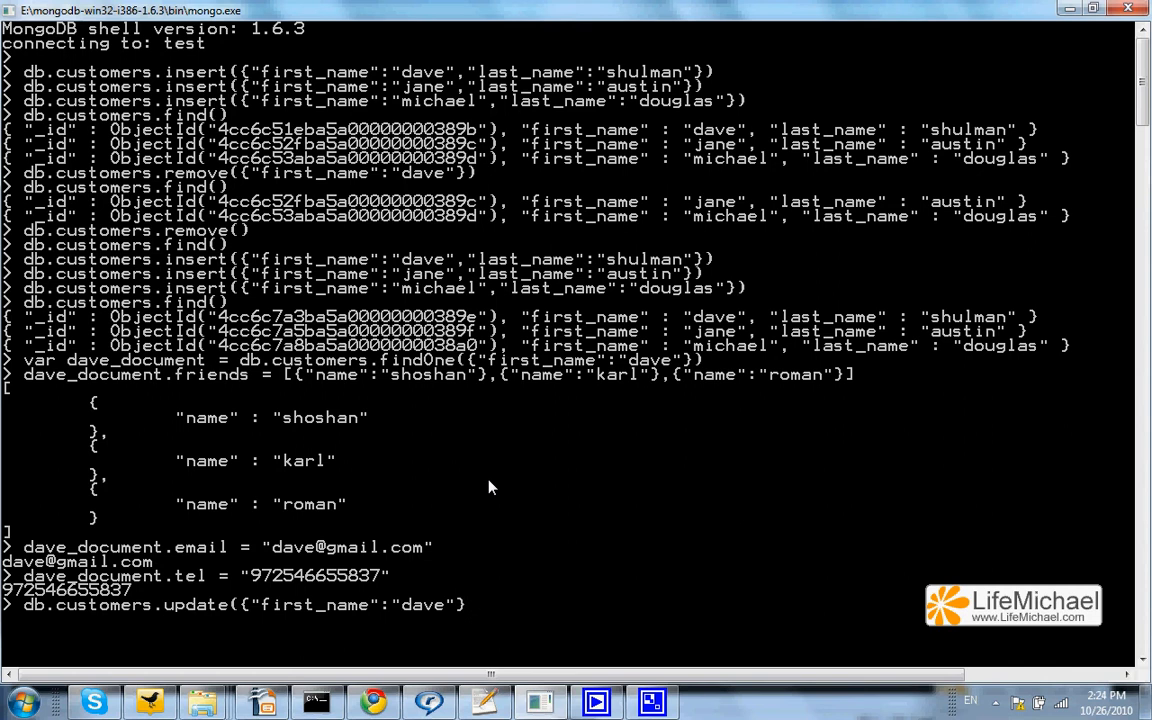
type(",")
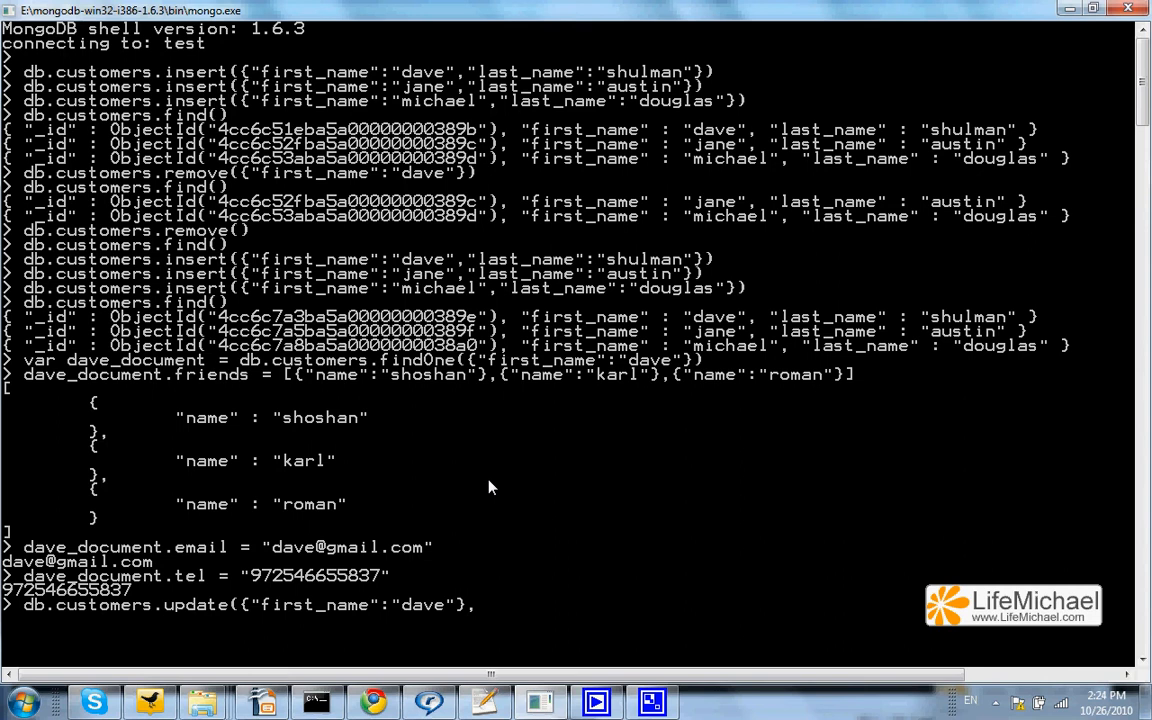
mouse_move(370, 460)
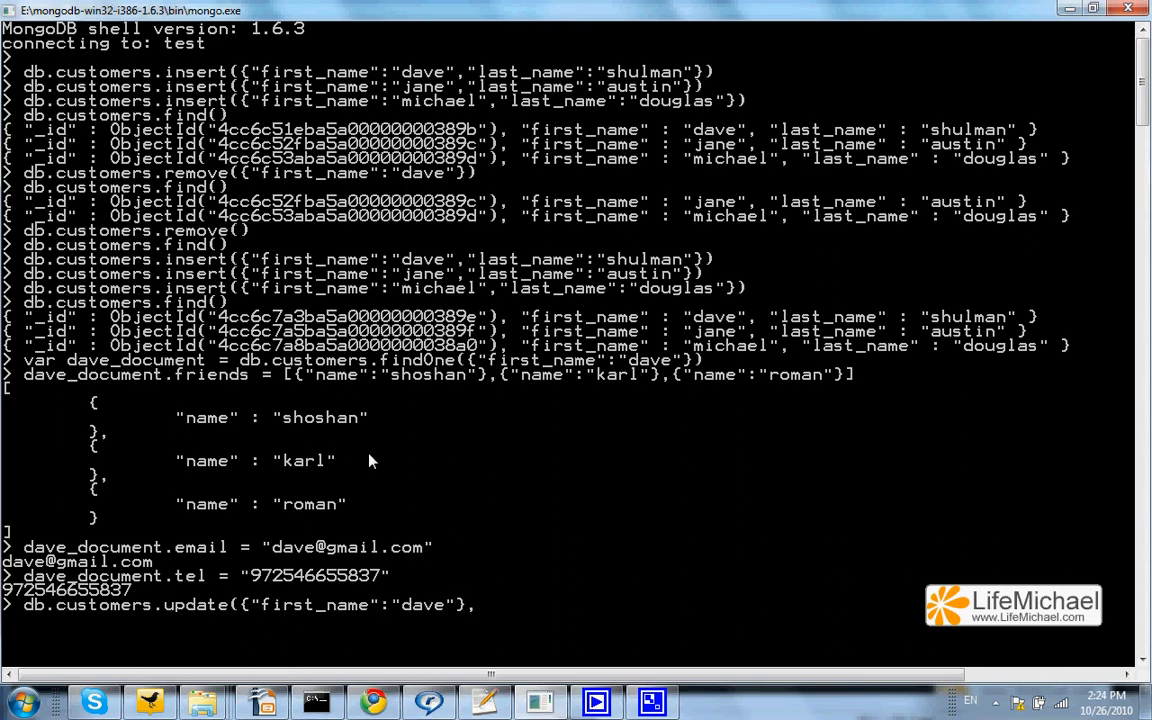
mouse_move(573, 514)
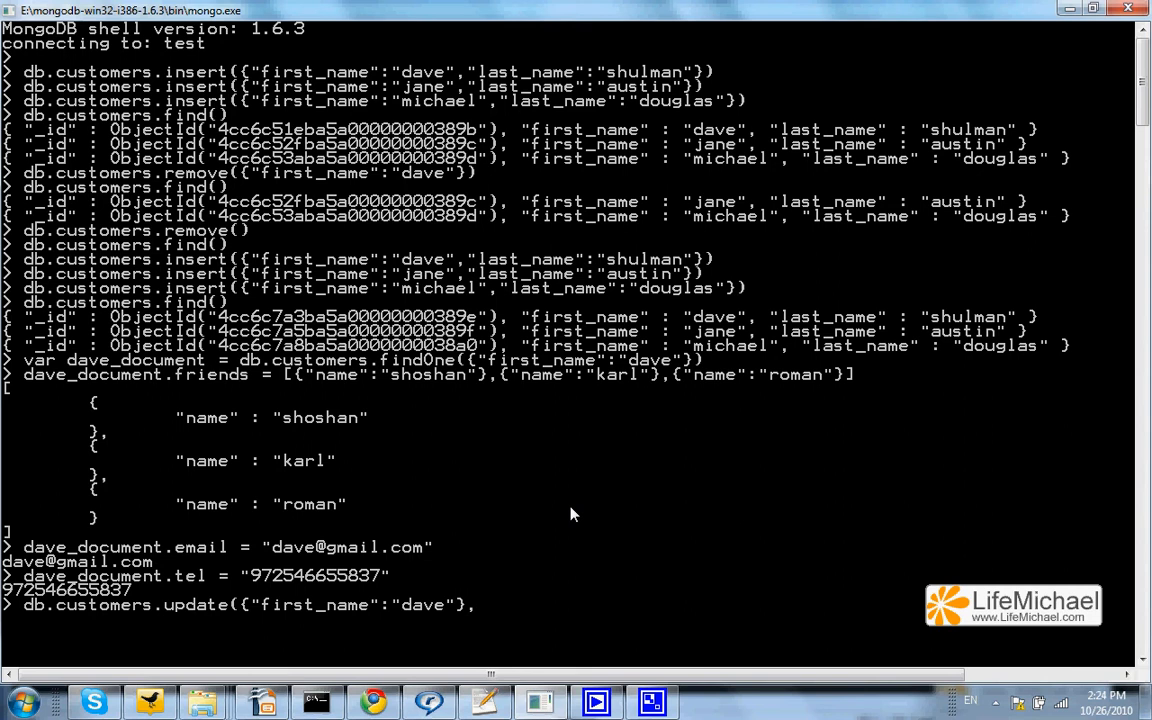
type("dave_documen")
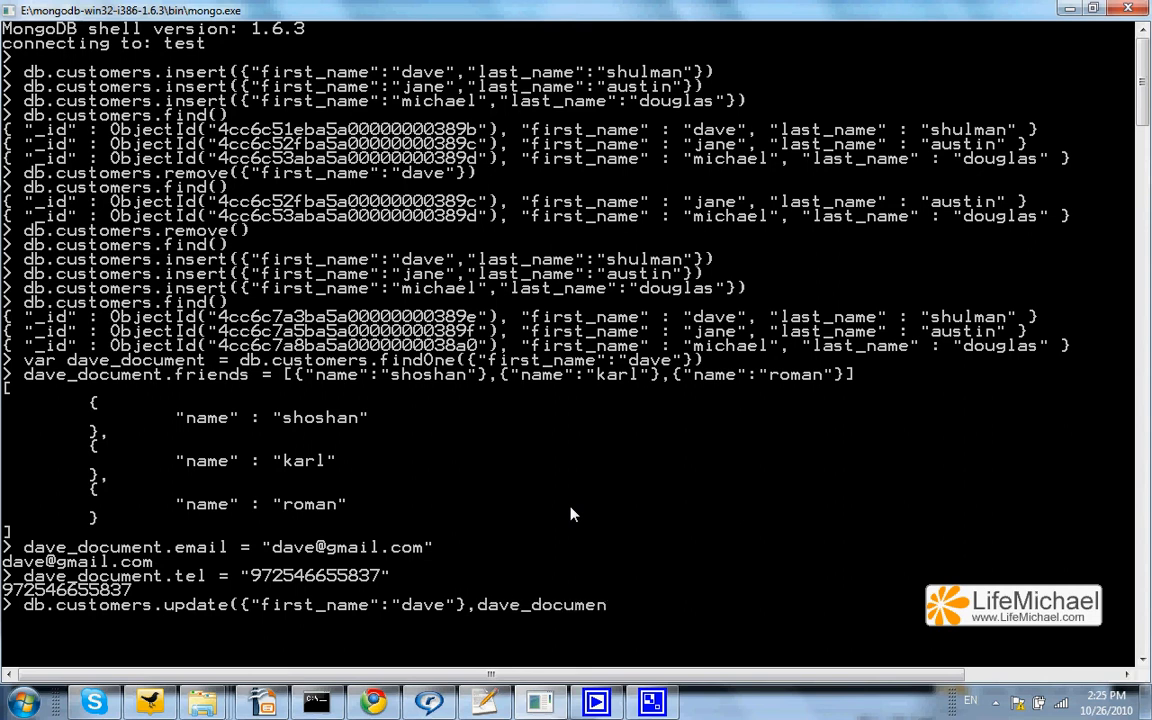
type("t")
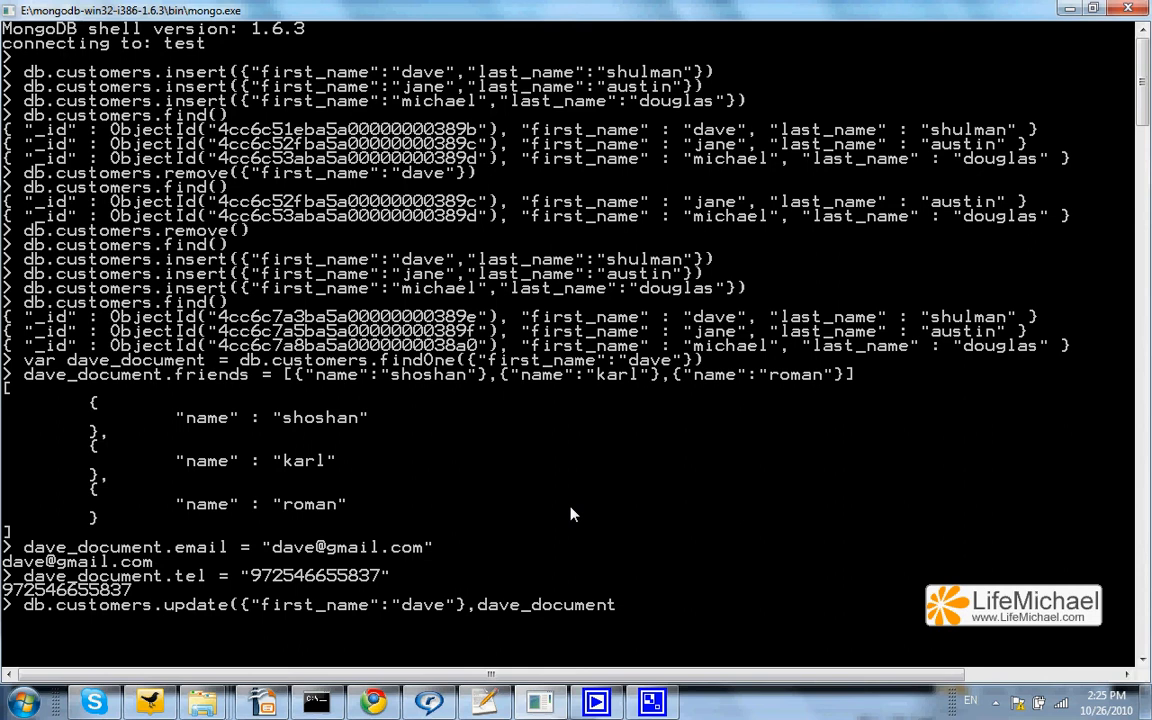
type(")")
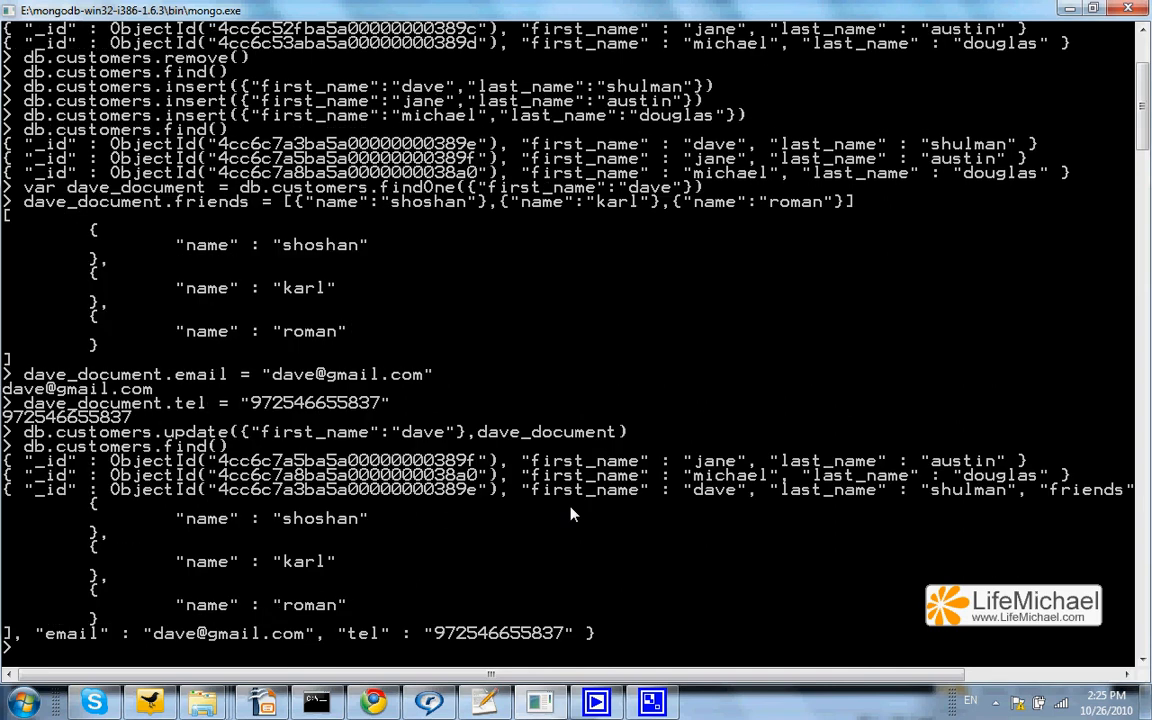
mouse_move(635, 474)
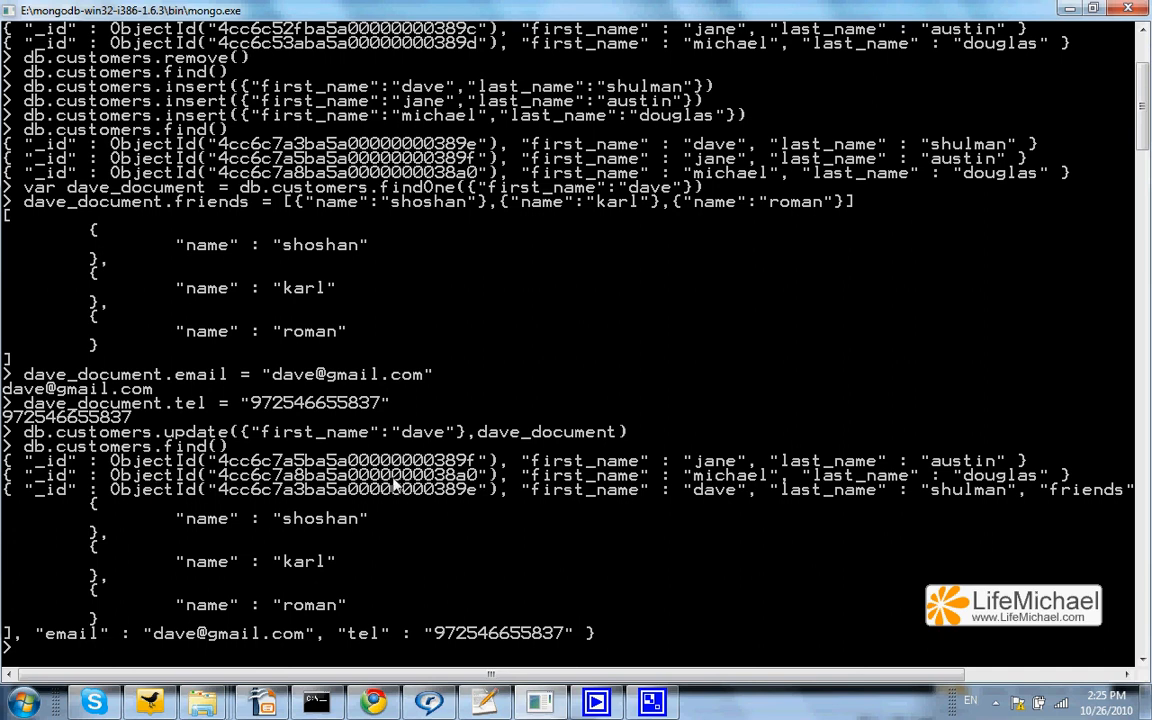
mouse_move(708, 638)
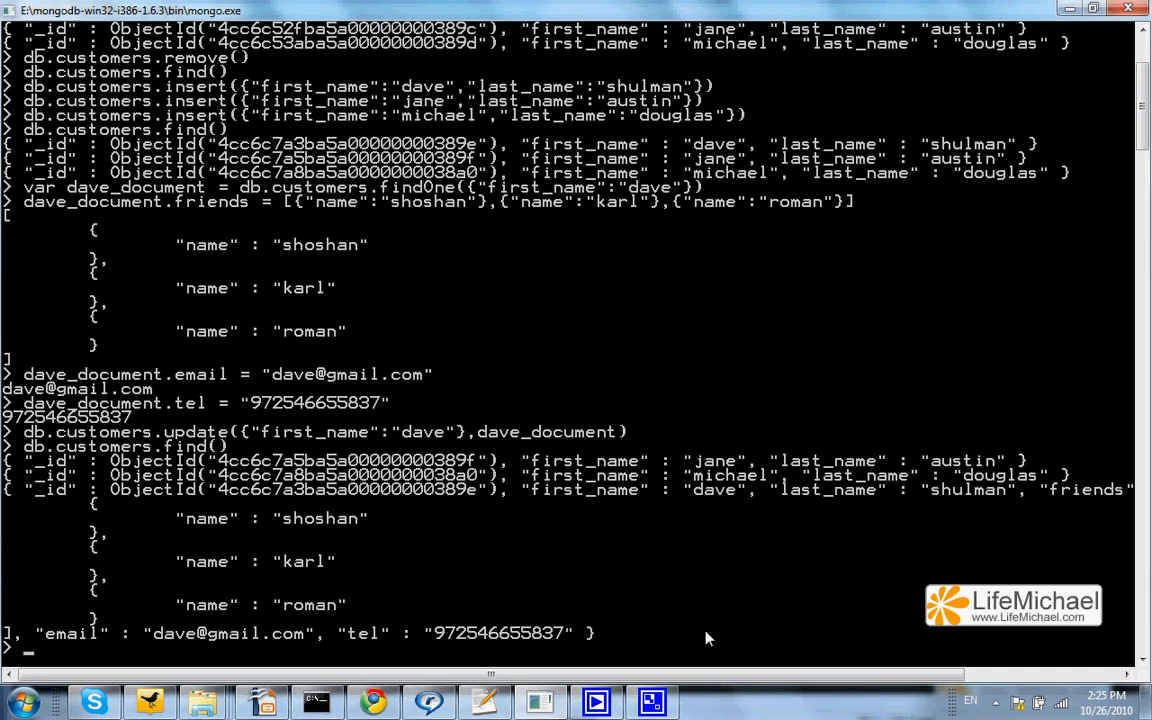
mouse_move(600, 653)
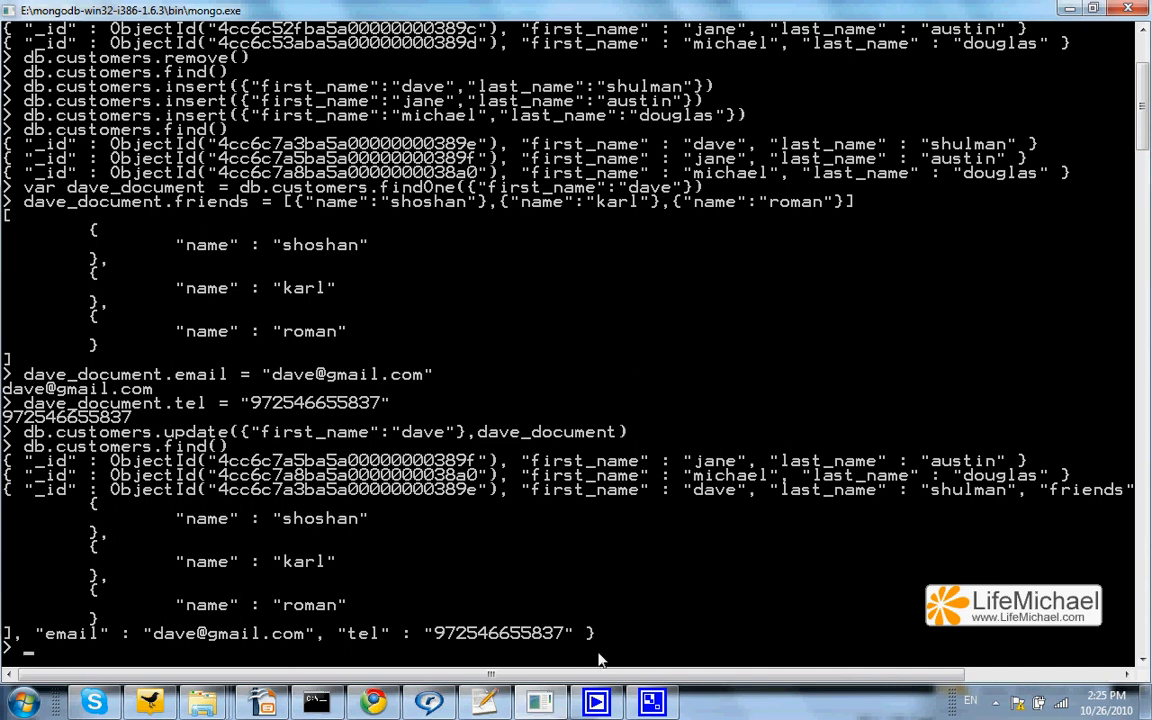